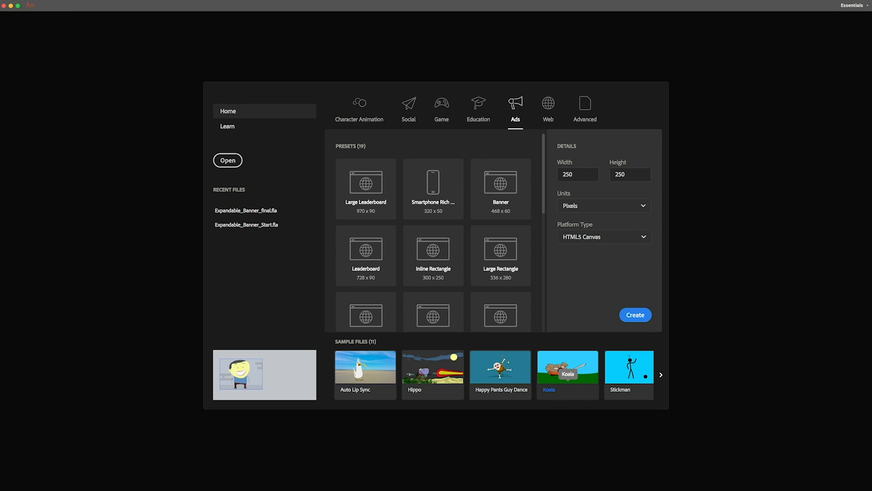
Step: From the Start screen, browse to Project_Start and open Expandable_Banner_Start.fla
click(433, 255)
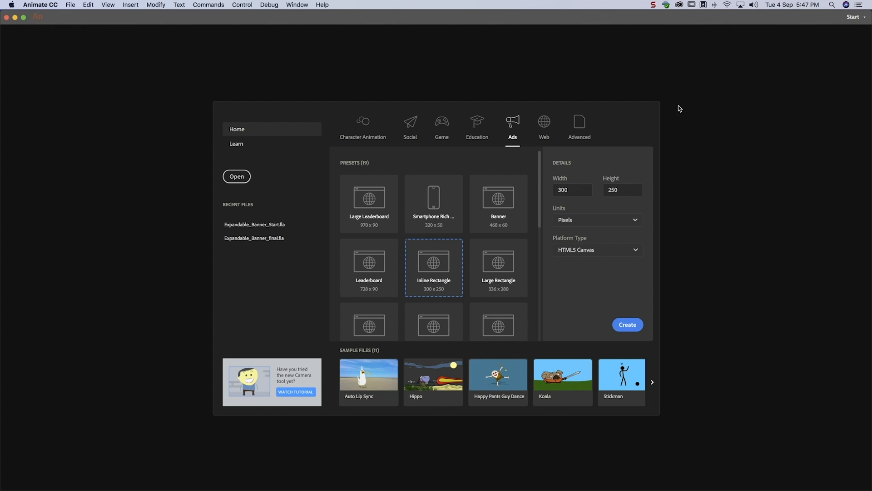
click(237, 176)
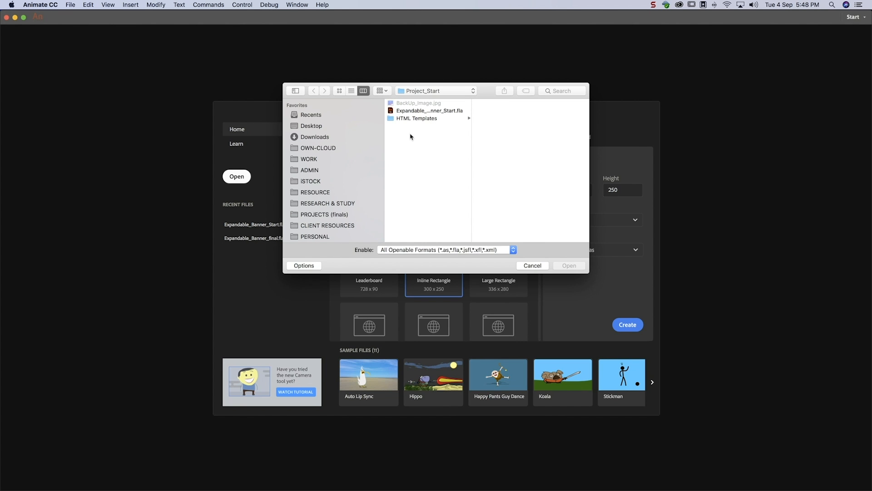
double_click(429, 110)
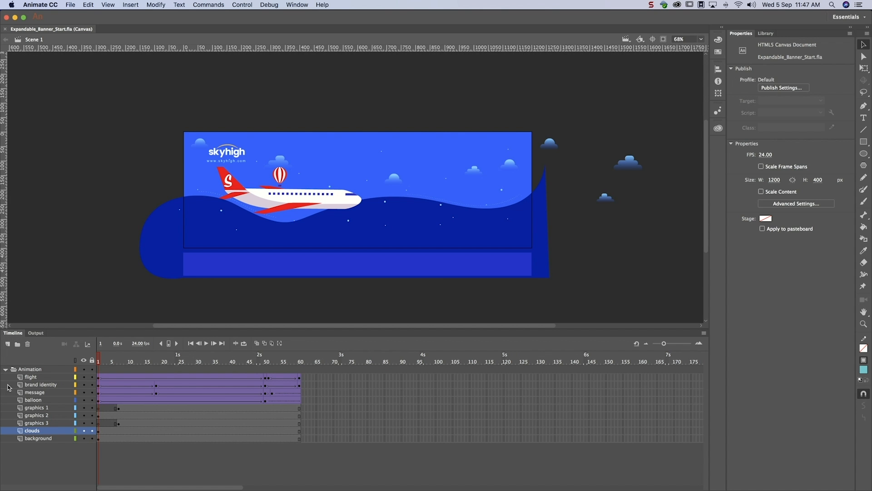
Step: Add a layer named Mask and draw a rectangle over the banner's top-left corner
click(8, 345)
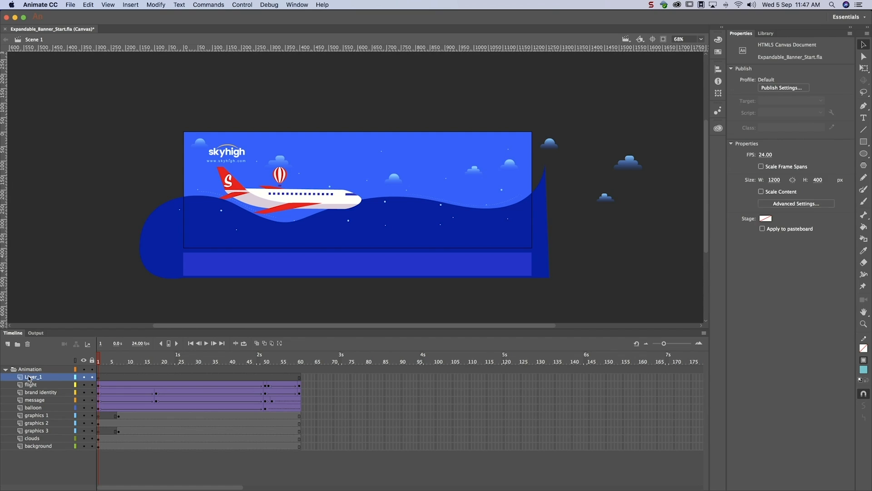
double_click(32, 377)
text(Mask)
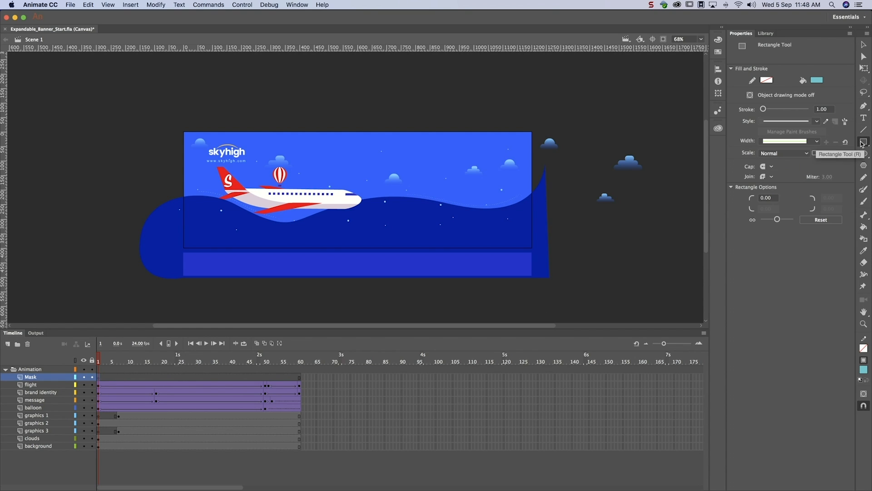
drag(186, 132, 256, 178)
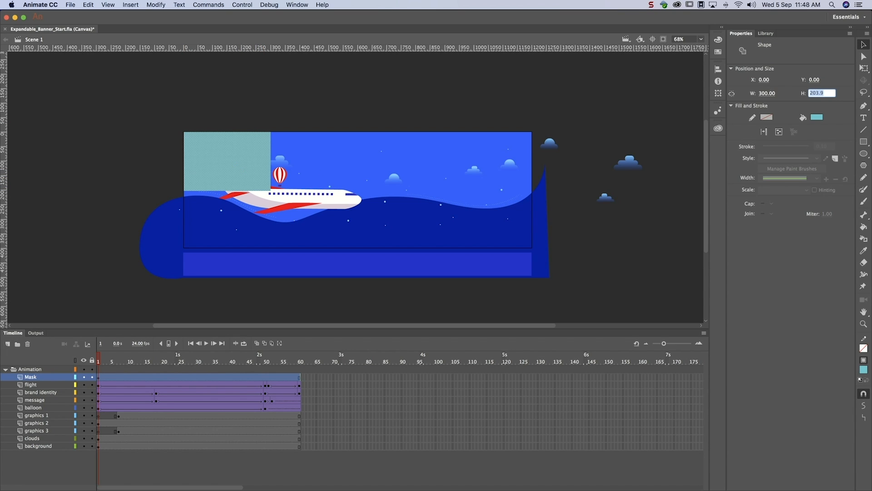
Step: Set the mask rectangle height to 250 and copy the Mask layer's starting frames
text(250)
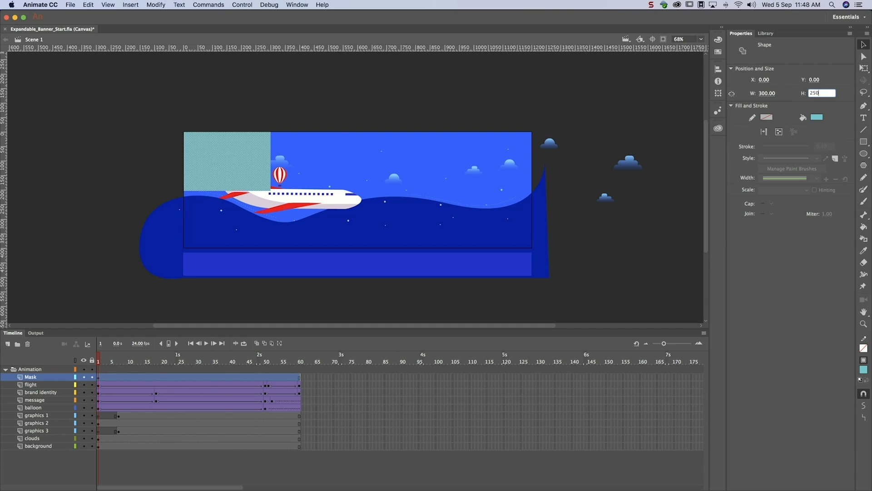
right_click(106, 380)
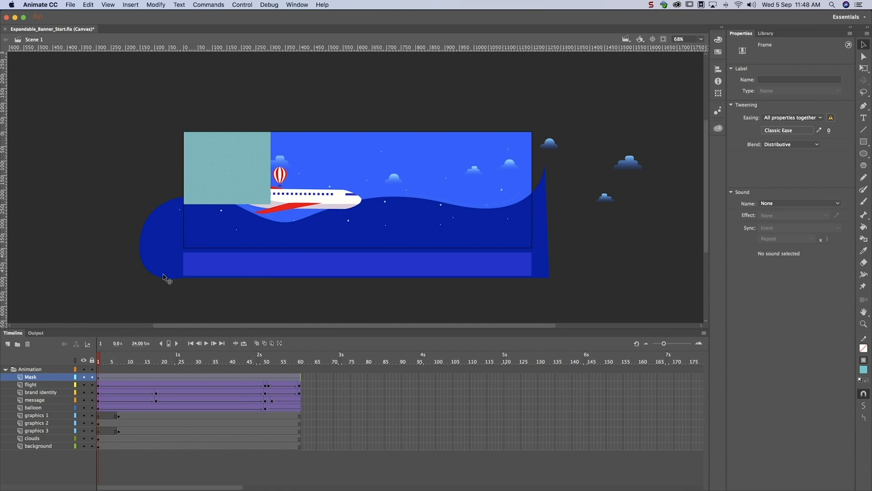
right_click(111, 377)
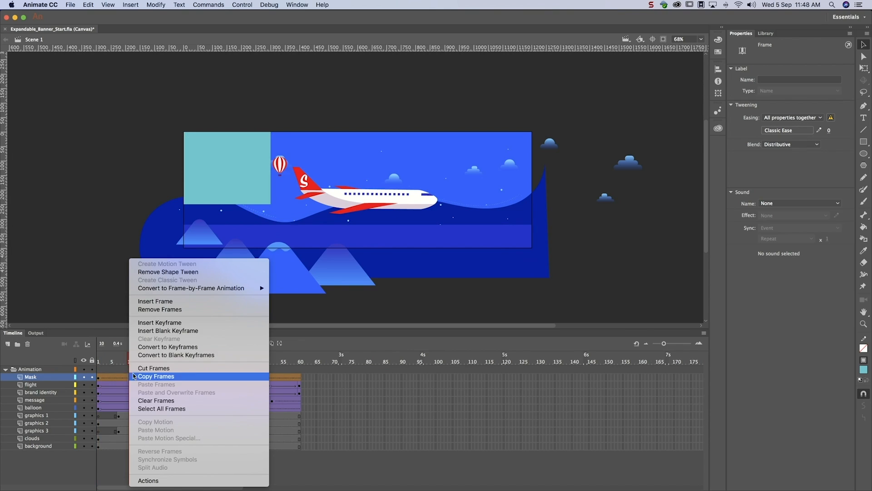
click(156, 376)
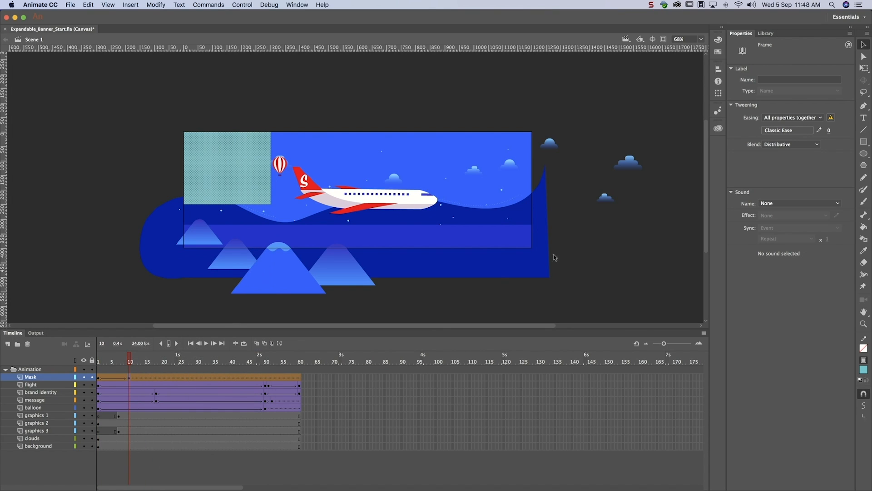
Step: Insert a keyframe at frame 50 on the Mask layer and move to frame 60
click(226, 167)
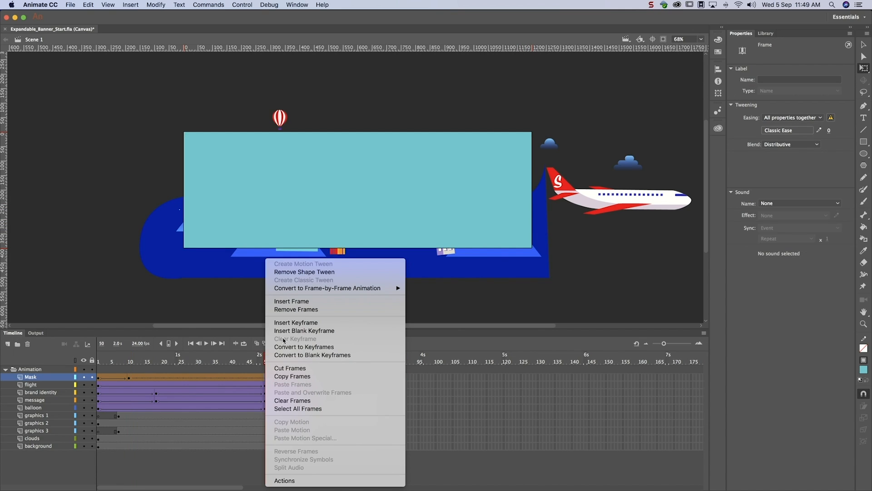
click(295, 322)
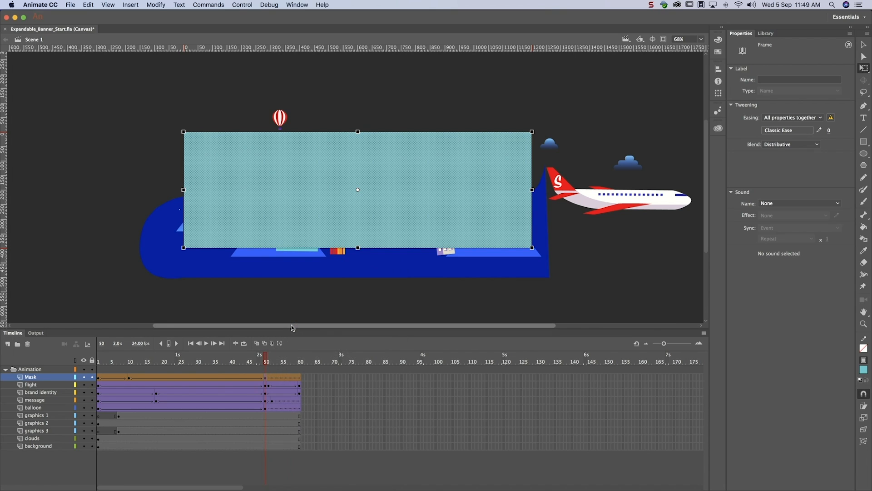
click(99, 354)
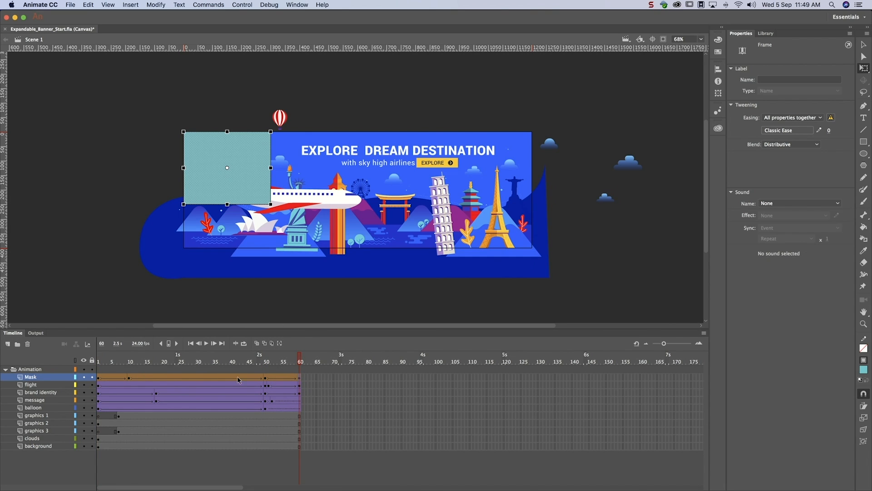
Step: Turn the Mask layer into a mask and play the timeline to check the corner reveal
right_click(30, 376)
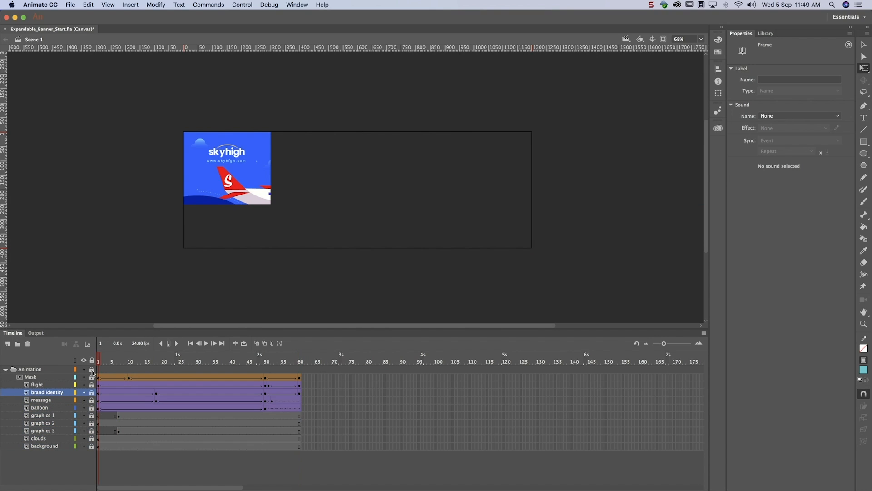
click(204, 344)
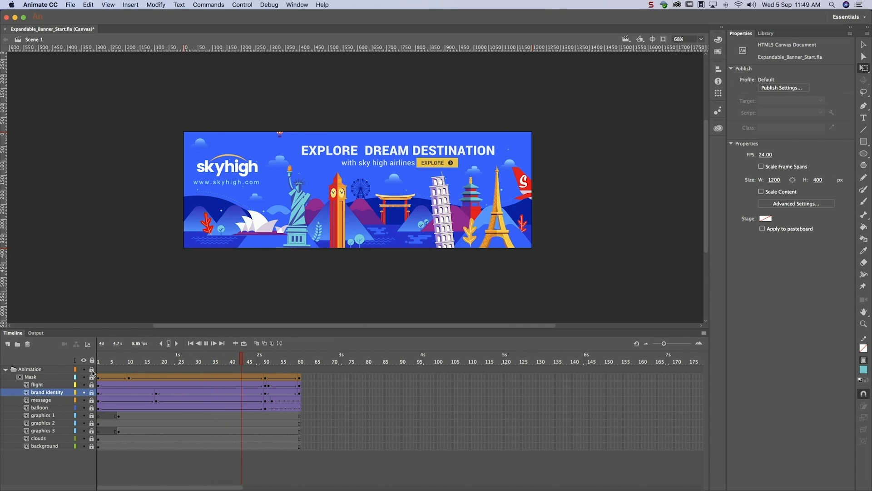
click(300, 355)
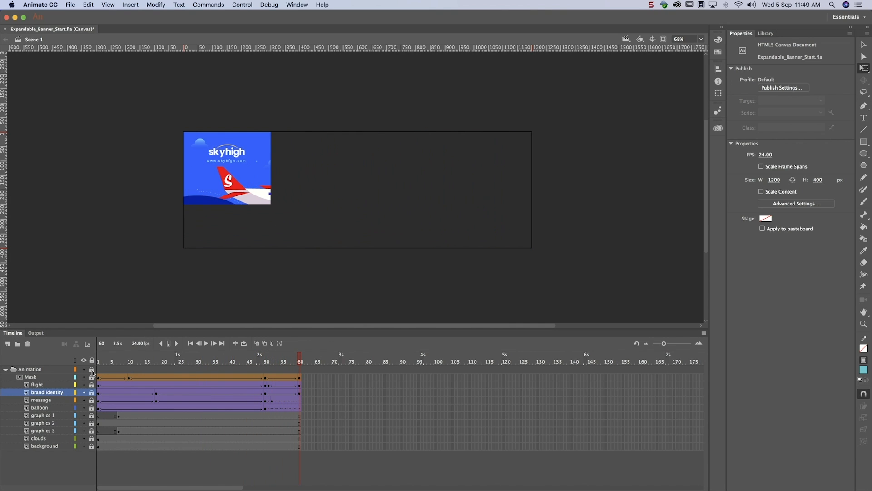
click(205, 344)
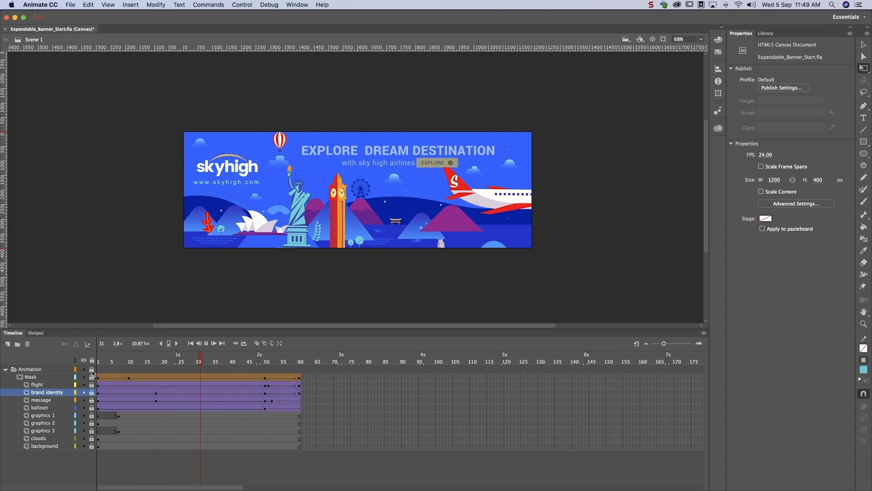
click(265, 361)
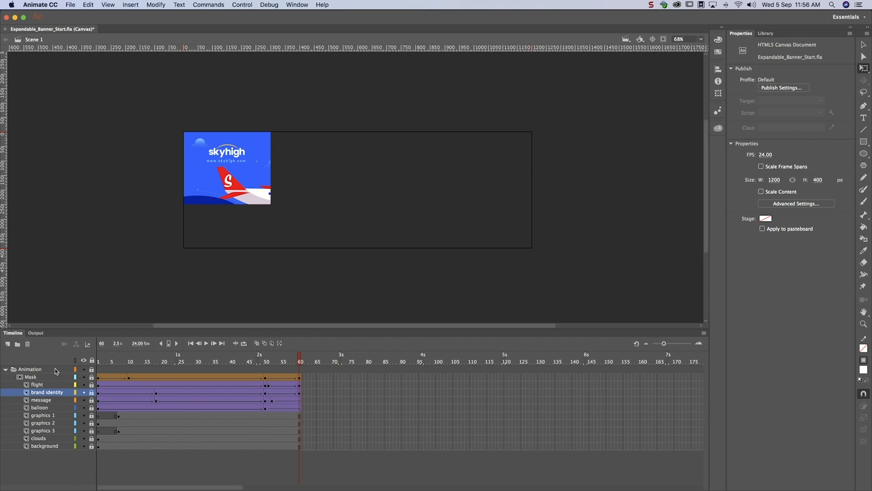
Step: Create a Buttons layer and pick the Rectangle tool for a white top-left rectangle
click(8, 343)
text(Buttons)
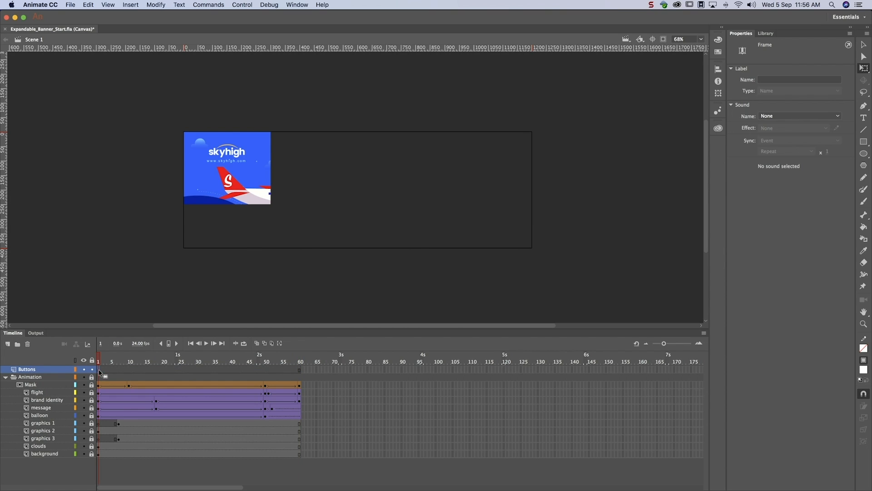
click(864, 142)
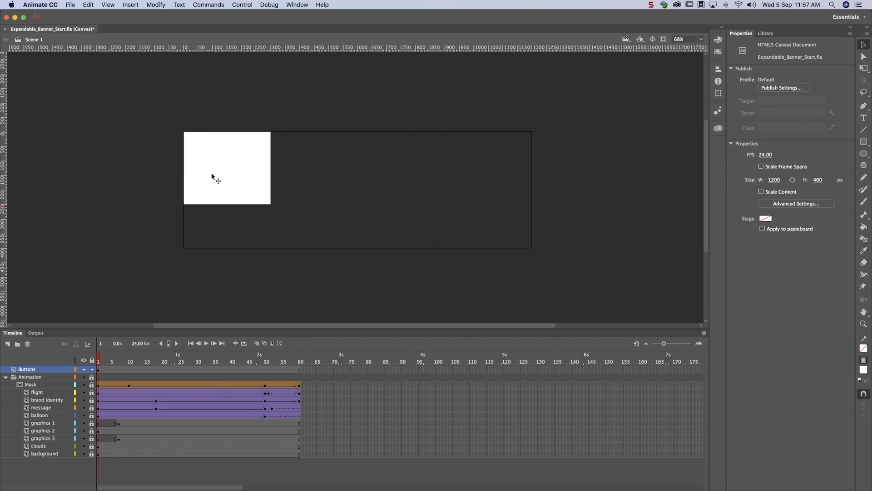
Step: Convert the white rectangle into a fullscreen_btn button symbol and name its stage instance
click(156, 5)
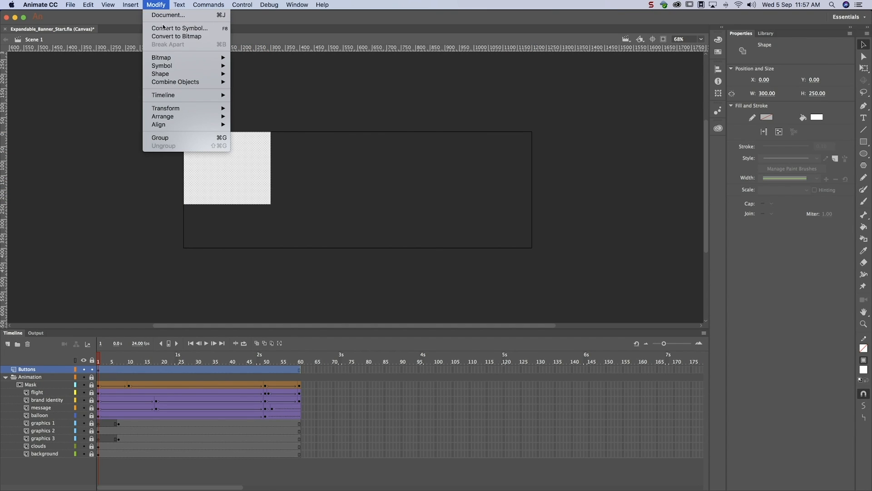
click(179, 27)
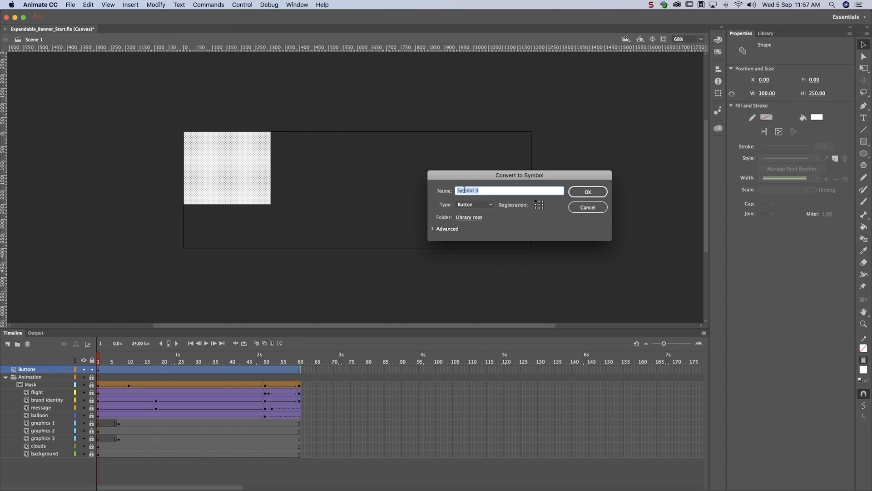
text(fullscreen)
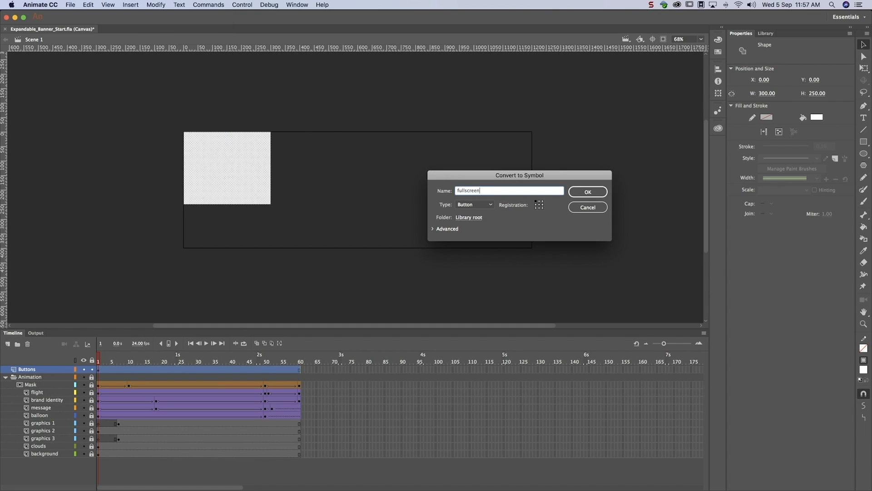
text(_btn)
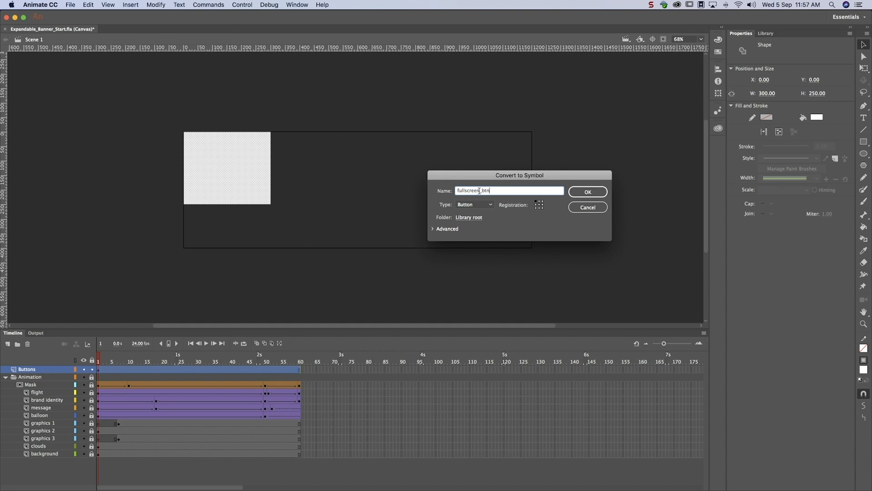
click(587, 191)
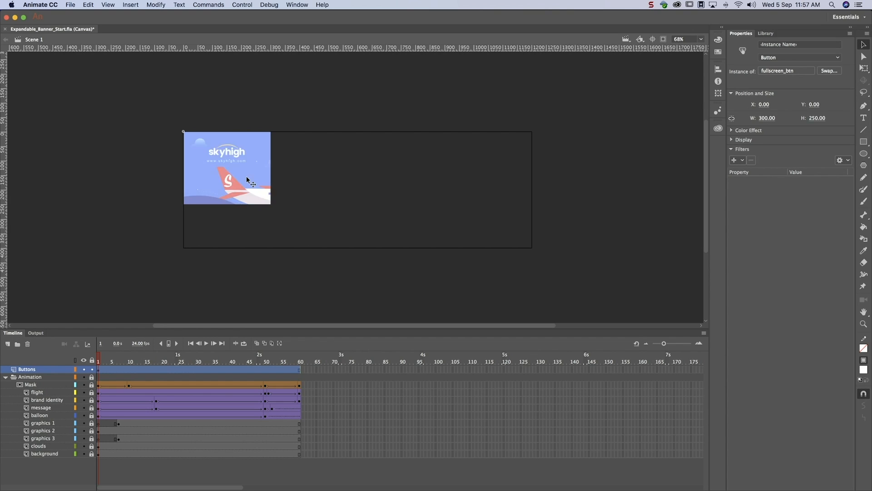
double_click(227, 167)
text(fullscreen_btn)
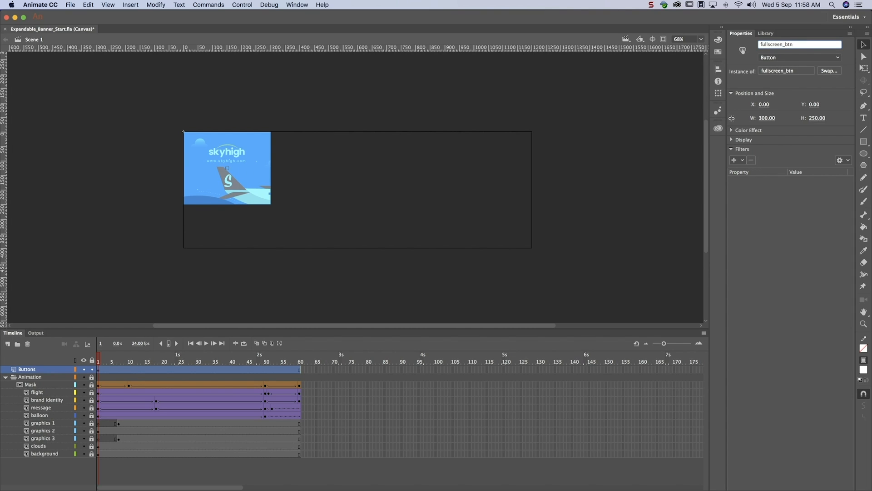
Step: Insert a keyframe on the Buttons layer before frame 50, then view the expanded banner at frame 50
click(206, 344)
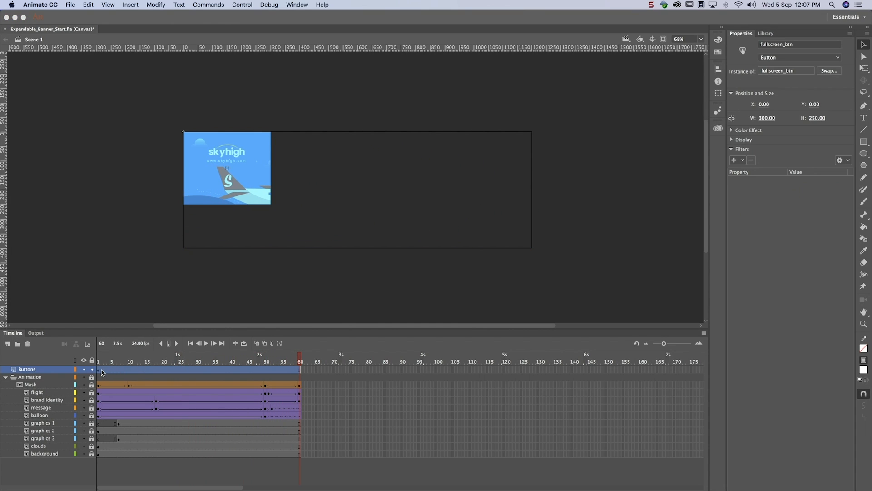
right_click(103, 369)
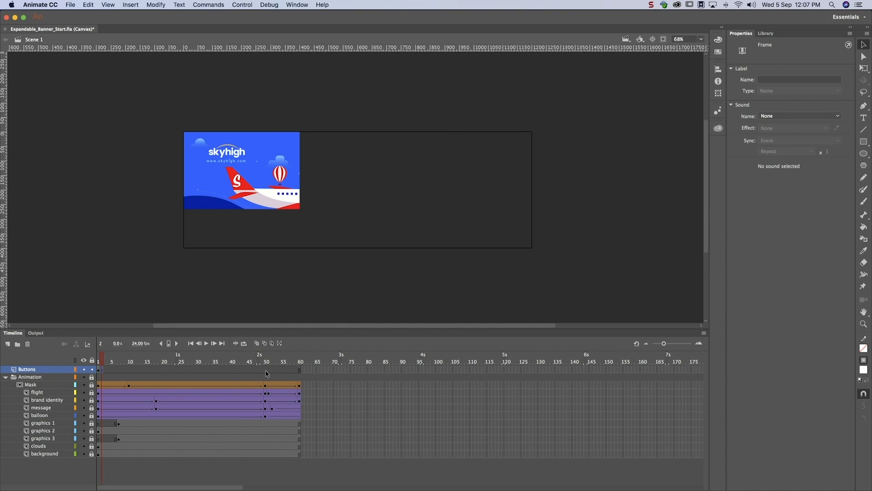
click(265, 354)
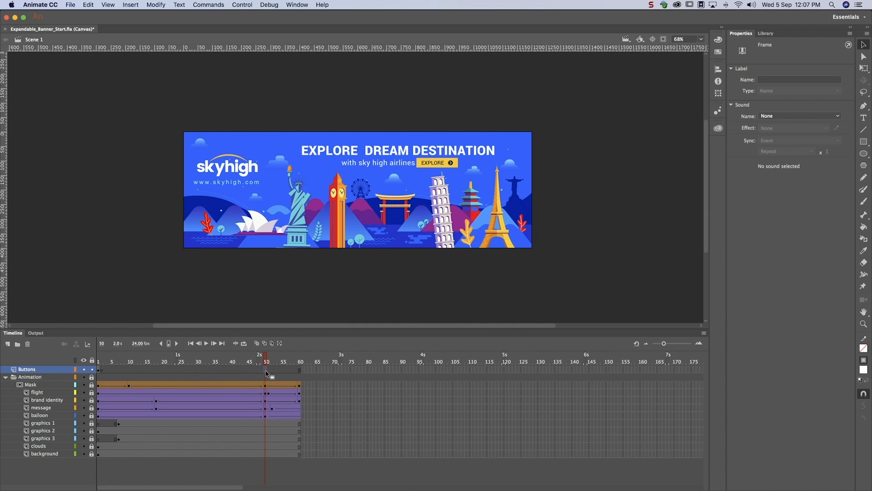
Step: Insert a blank keyframe at frame 50 and convert the CLOSE text into a close_btn button
right_click(266, 372)
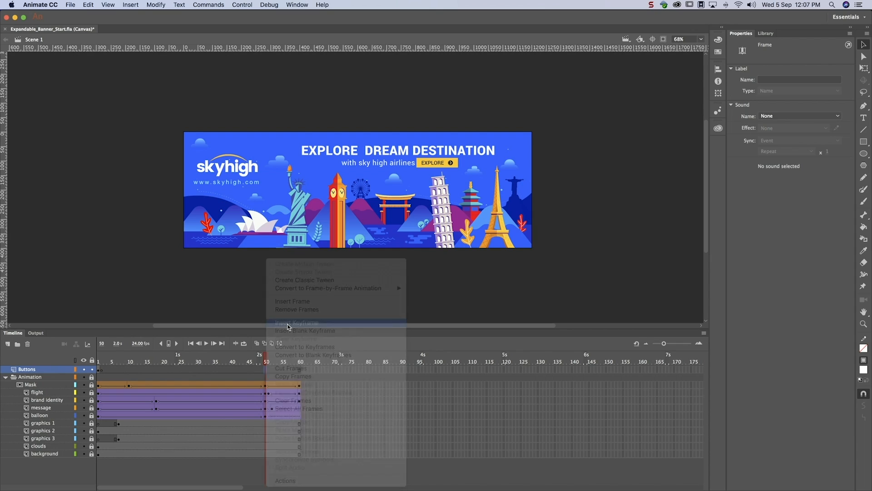
click(297, 322)
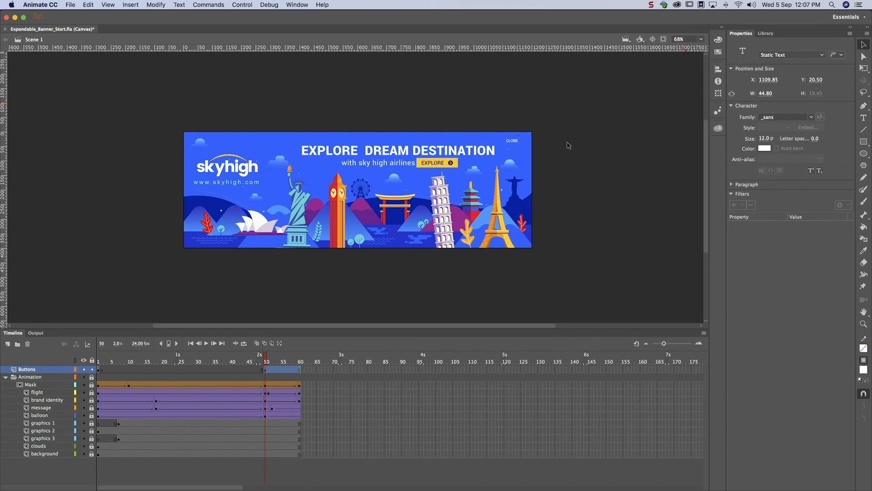
click(156, 4)
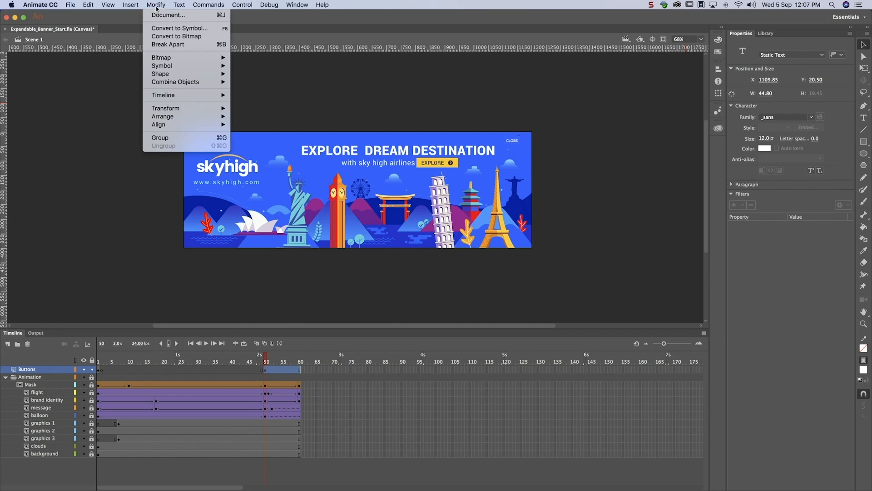
click(179, 28)
text(close_btn)
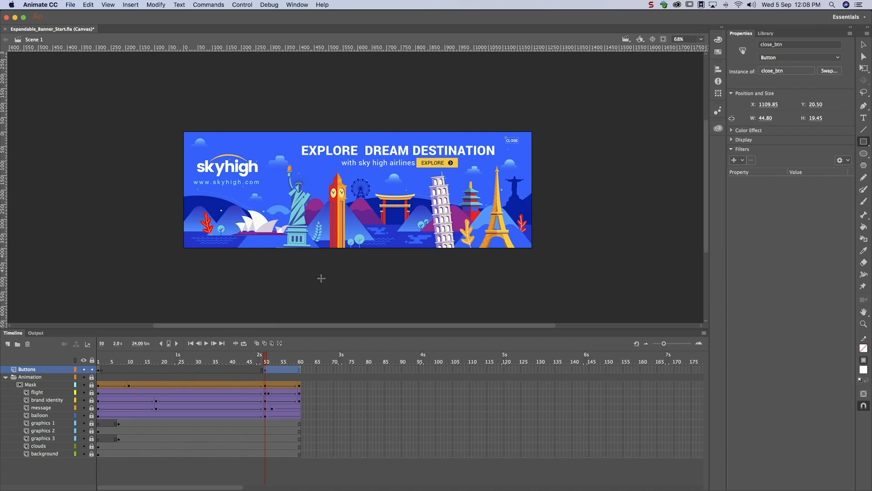
right_click(266, 369)
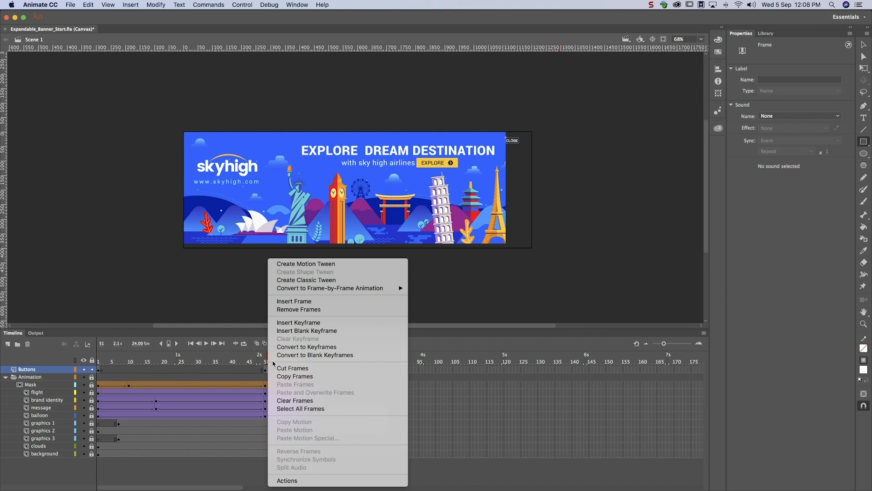
click(298, 322)
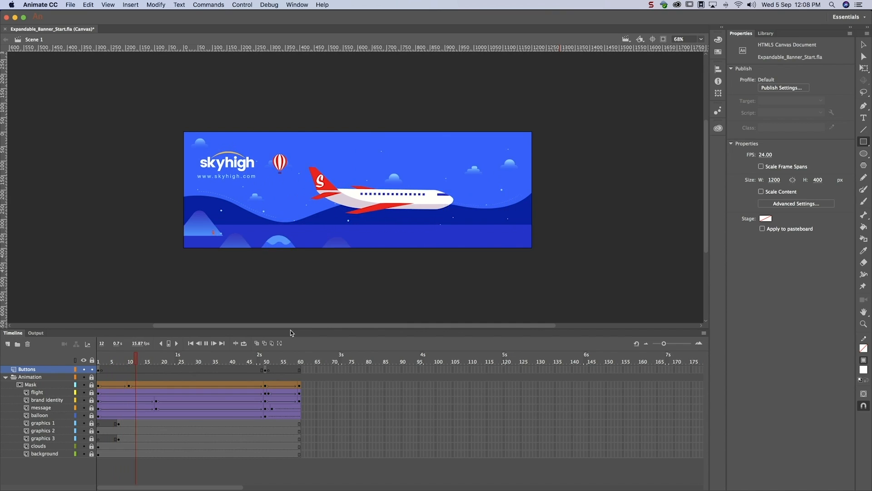
click(224, 354)
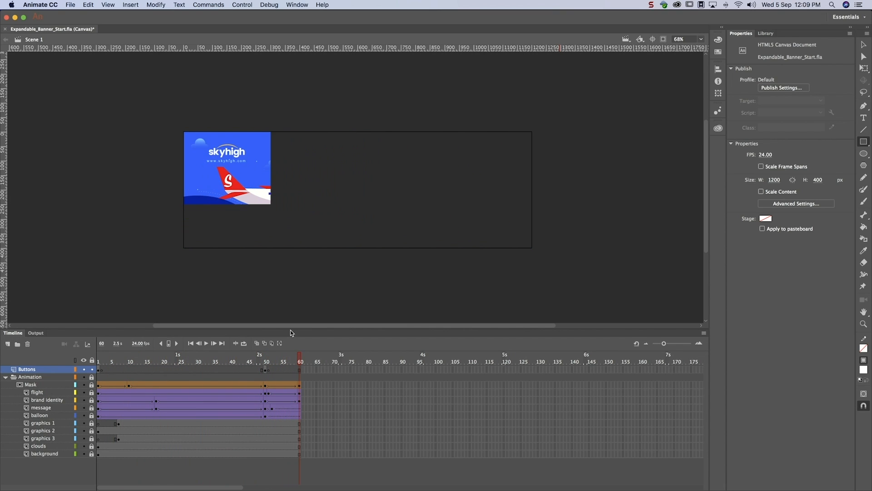
click(242, 5)
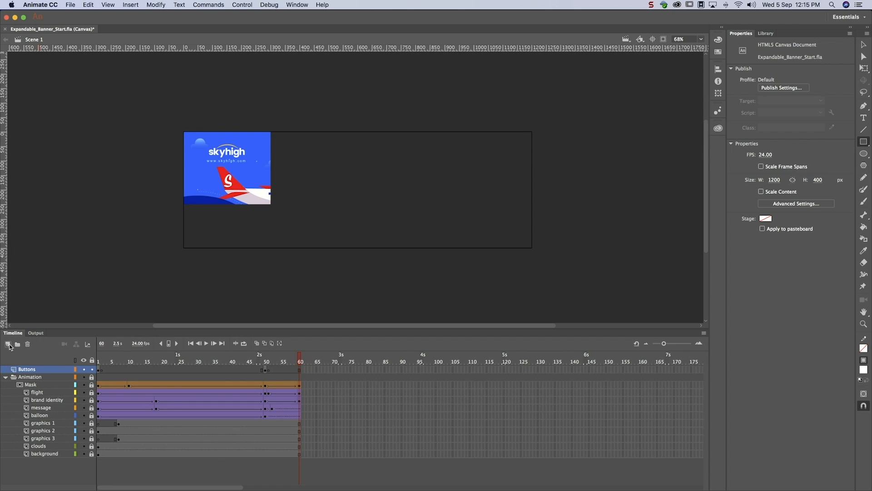
Step: Add a layer named Actions with a Stop action on frame 1
click(8, 345)
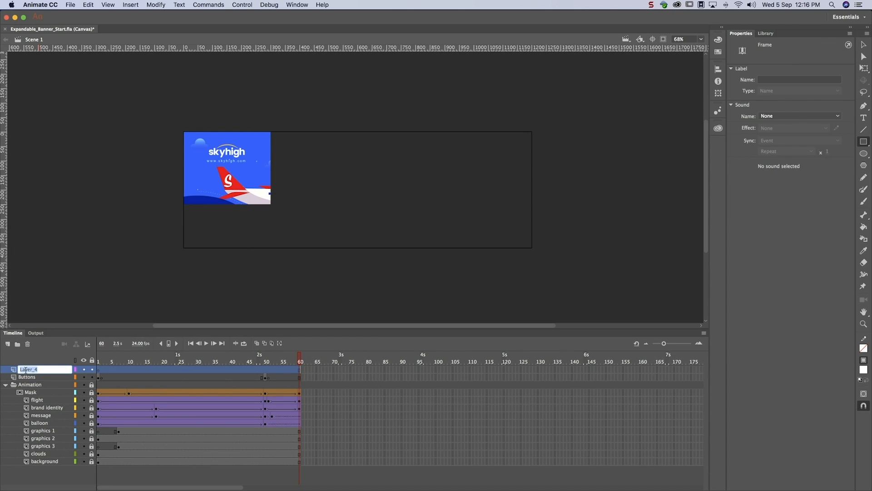
text(Actions)
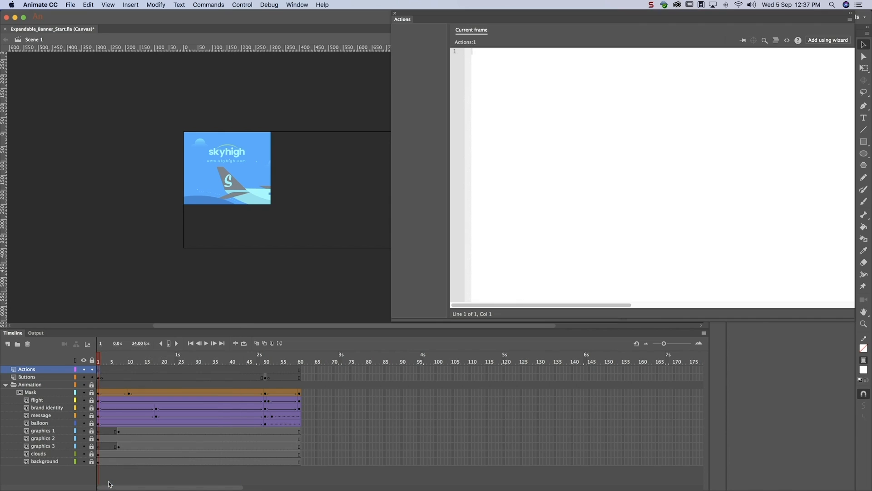
click(828, 40)
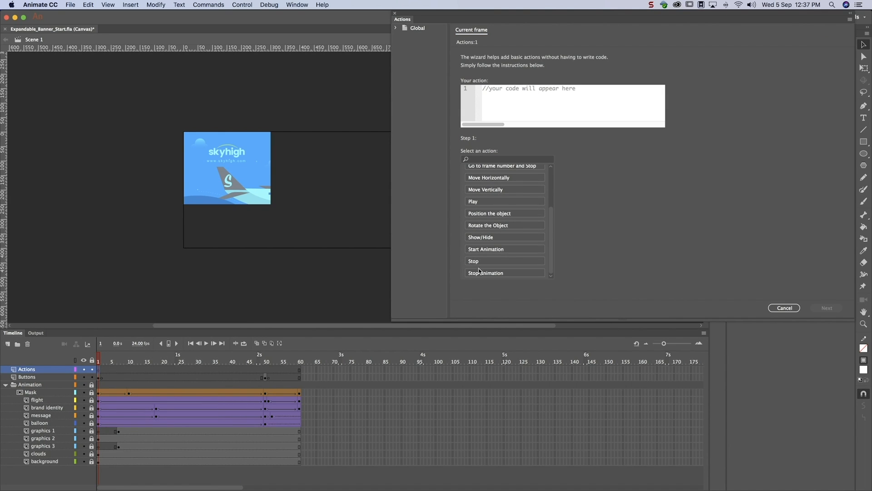
click(473, 261)
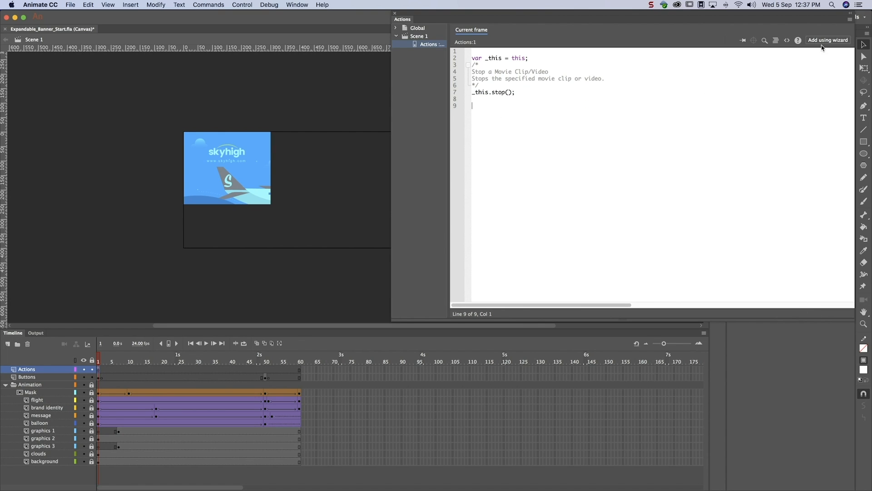
Step: Add a Play action triggered by hovering over fullscreen_btn
click(828, 40)
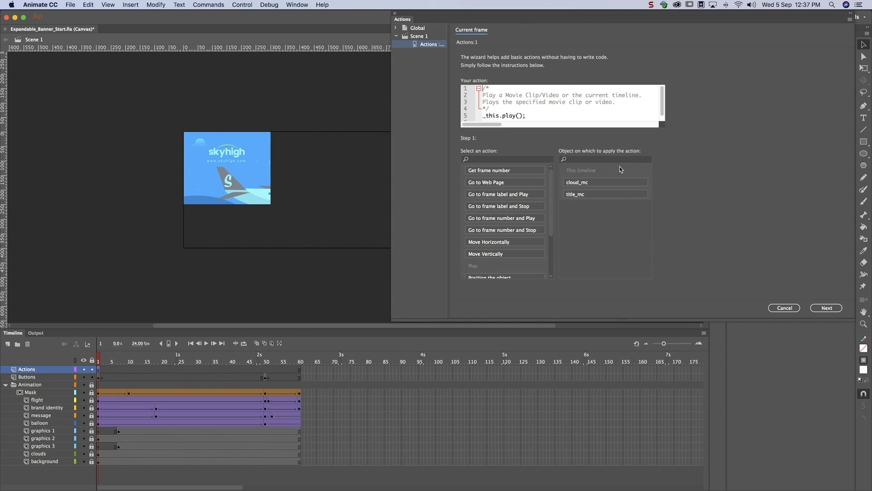
click(826, 307)
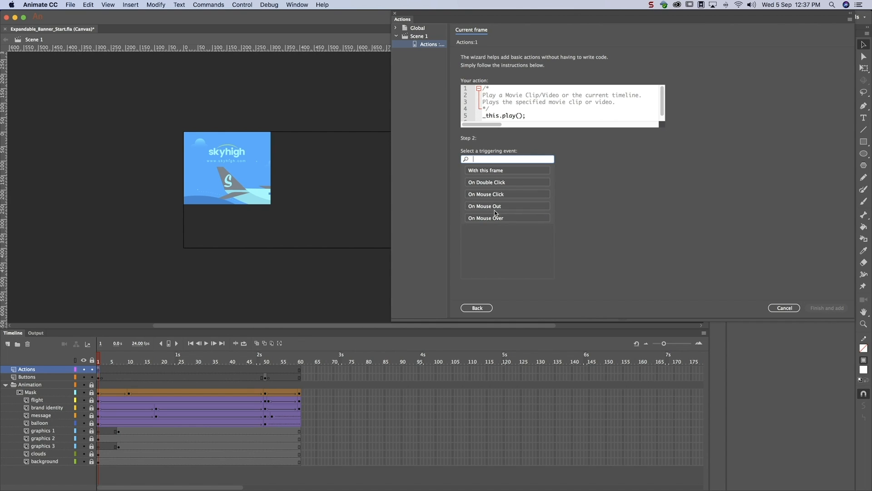
click(485, 217)
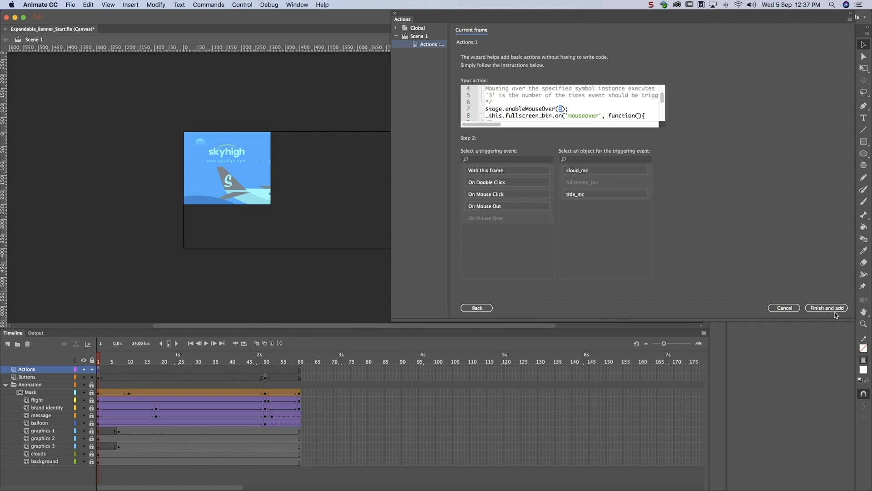
click(826, 307)
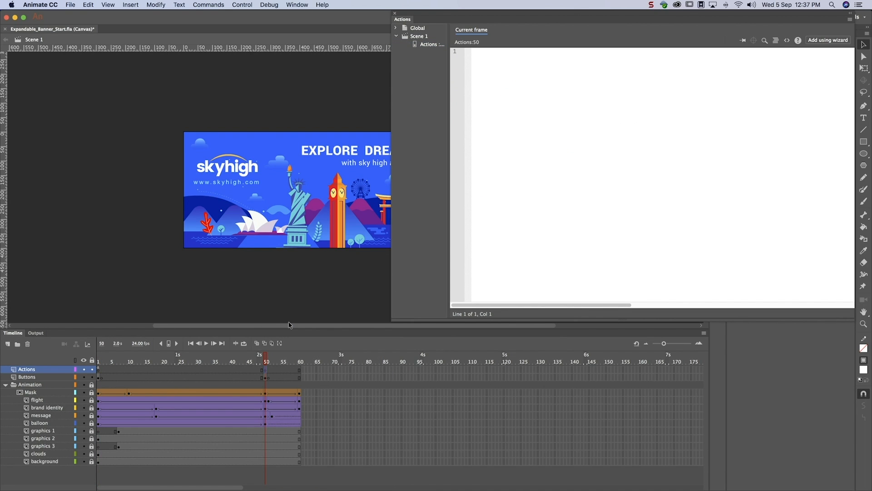
Step: Add a frame-50 Stop action, then a Play action triggered On Mouse Click
click(828, 40)
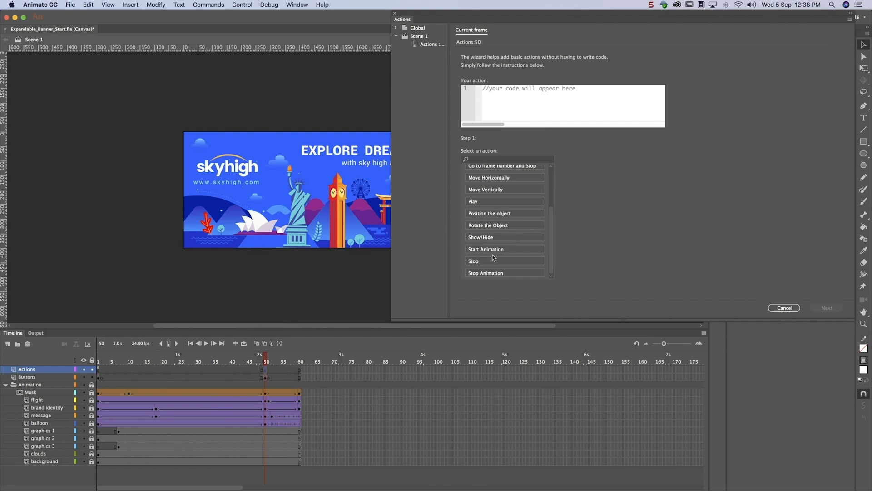
click(474, 261)
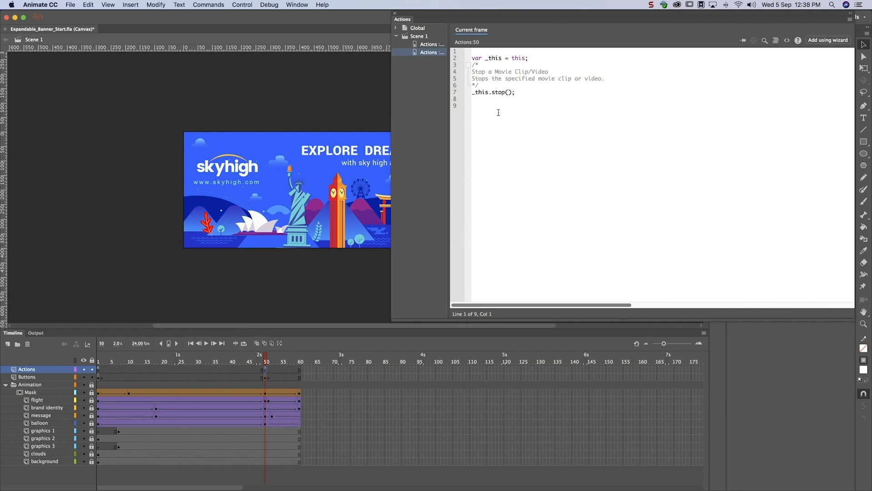
click(828, 39)
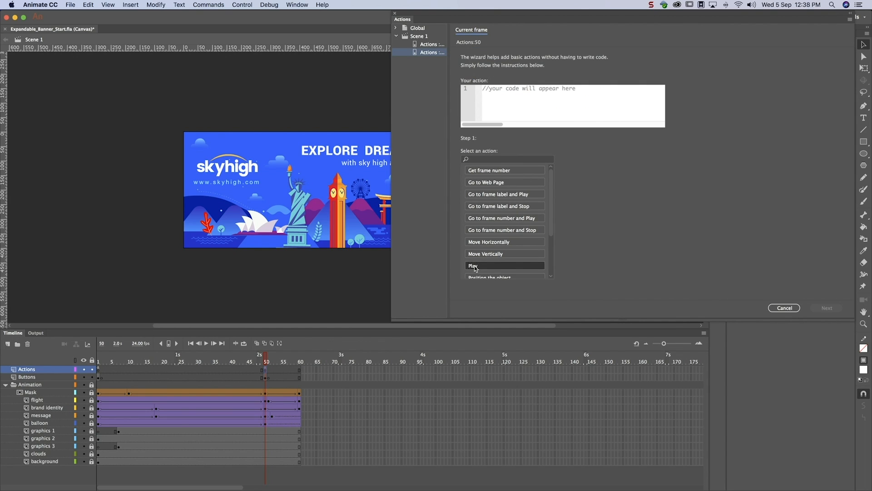
click(473, 265)
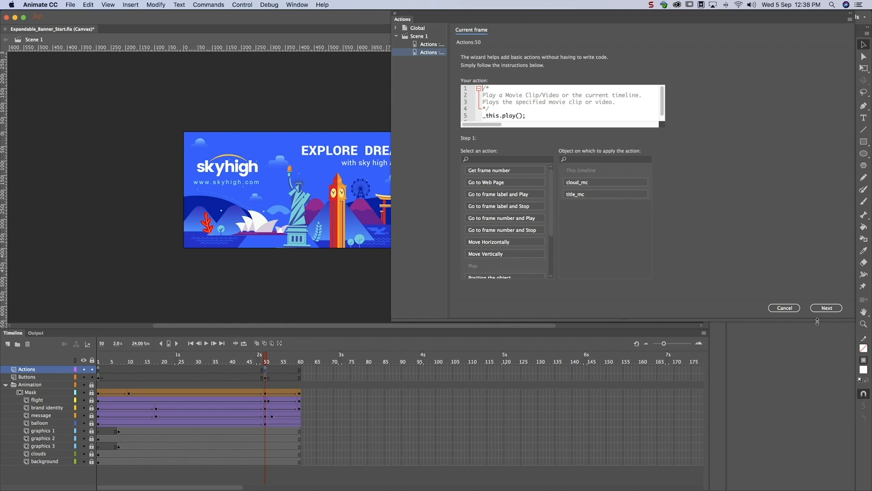
click(826, 308)
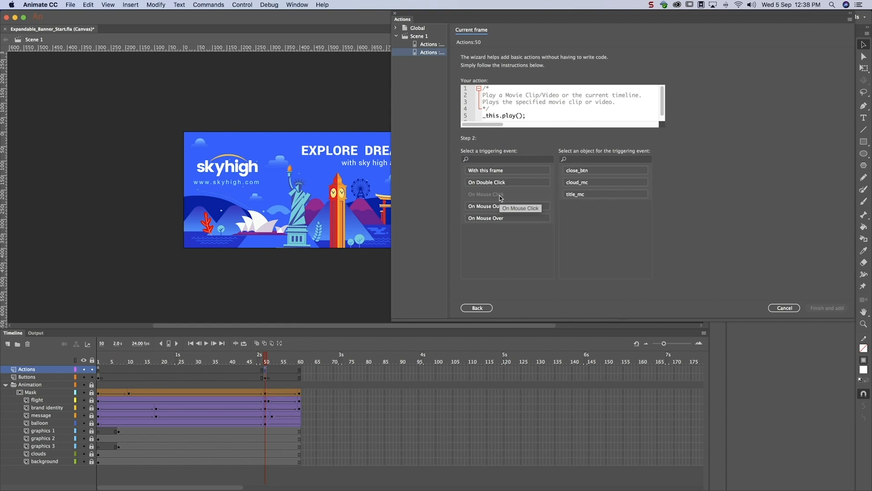
click(486, 194)
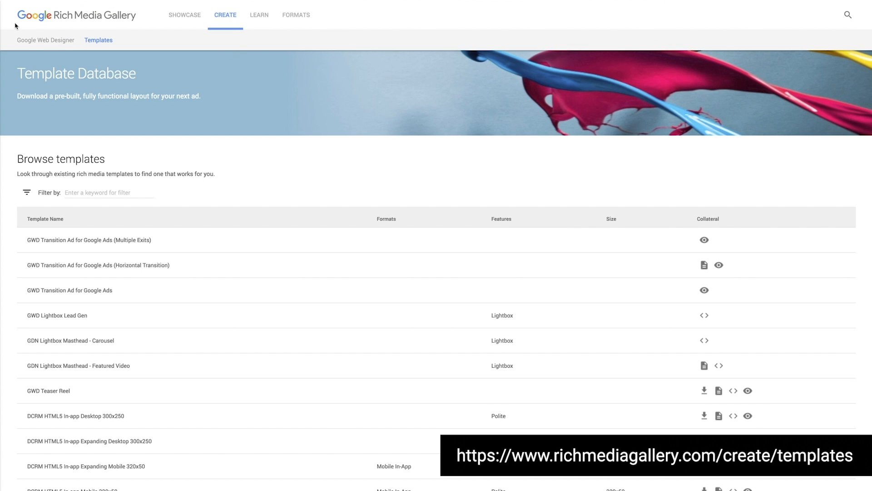
mouse_move(22, 27)
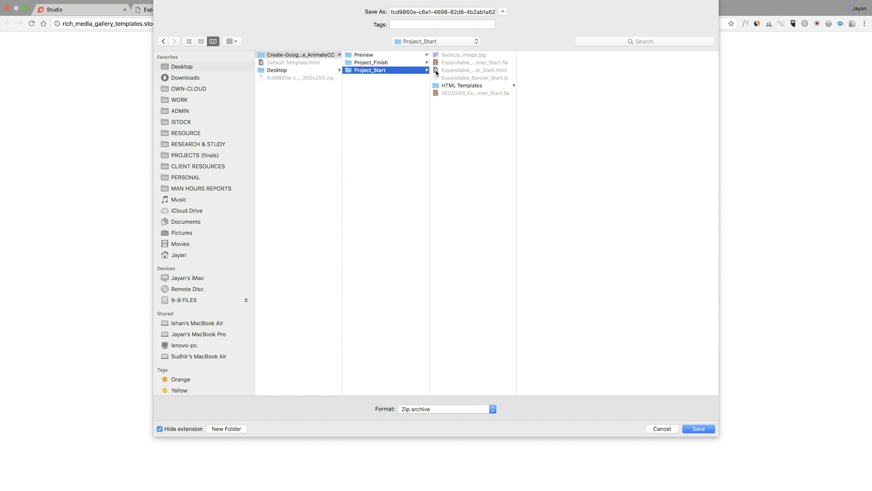
Step: Download the DCRM HTML5 In-app Desktop 300x250 template zip into Project_Start
click(461, 85)
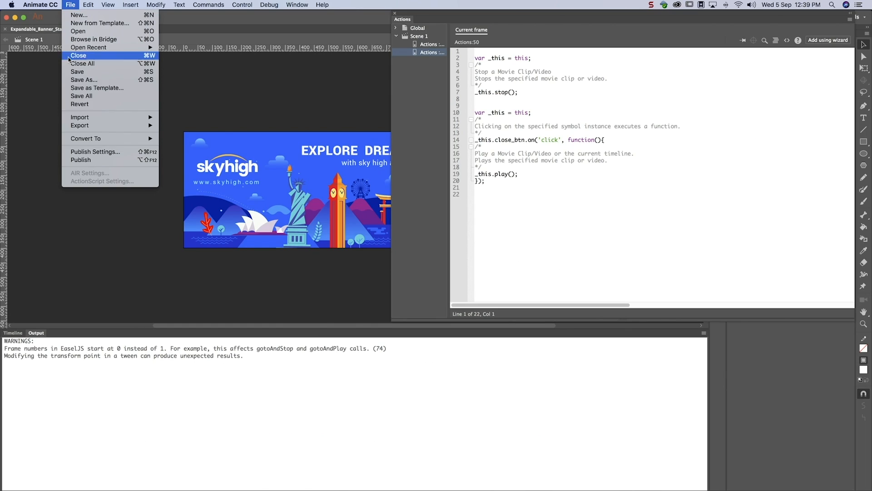
Step: Export Animate's default HTML publish template from Publish Settings as Default Template.html
click(95, 151)
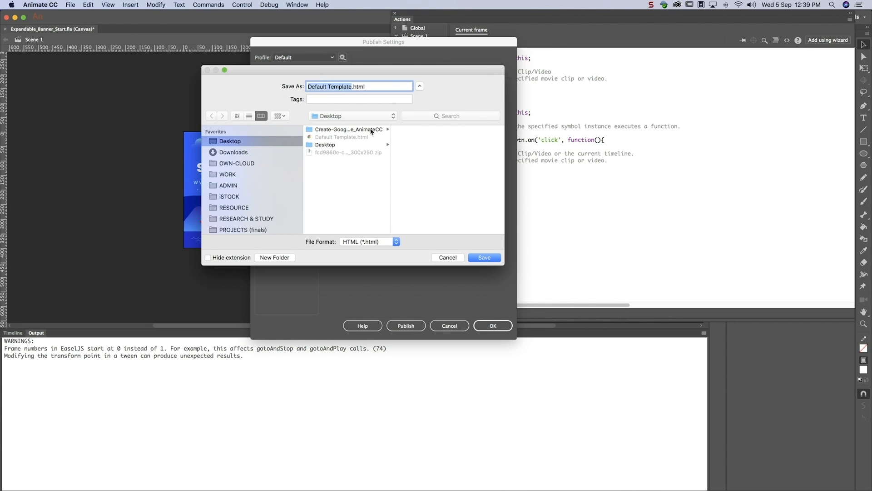
click(357, 144)
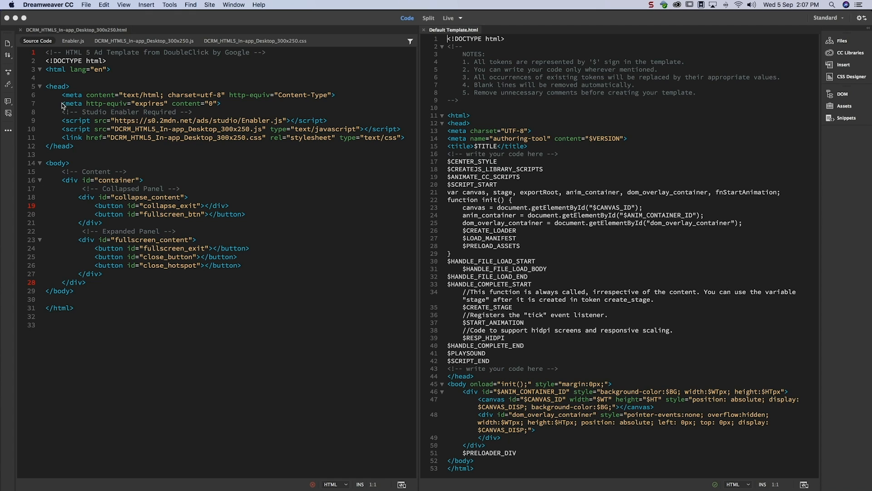
Step: Copy the expires meta and Enabler script lines below $CENTER_STYLE, then close the DCRM file
drag(63, 104, 328, 120)
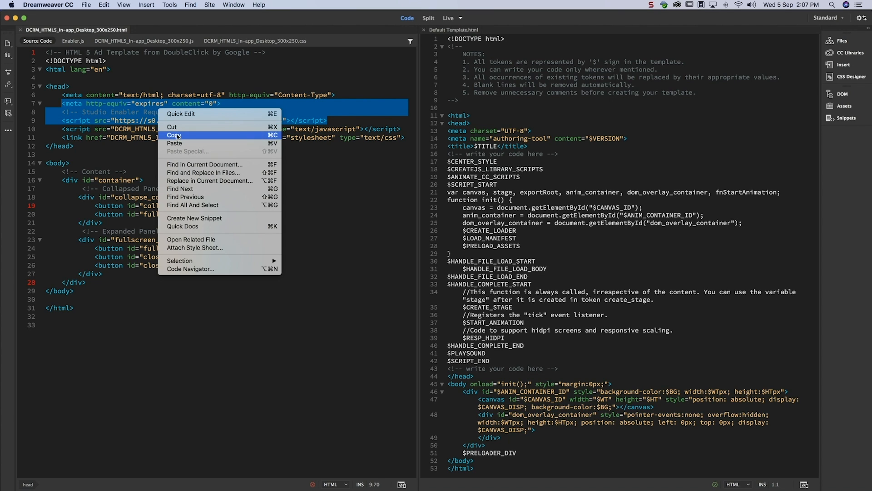
click(174, 135)
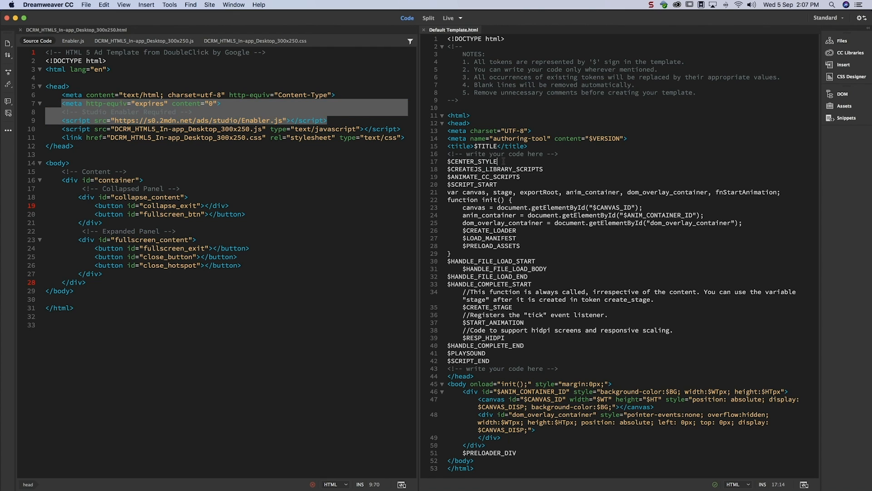
right_click(473, 166)
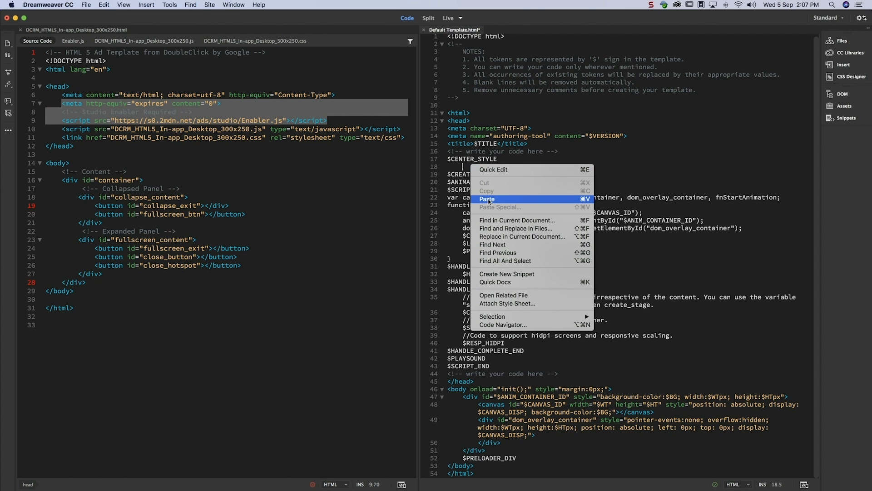
click(487, 200)
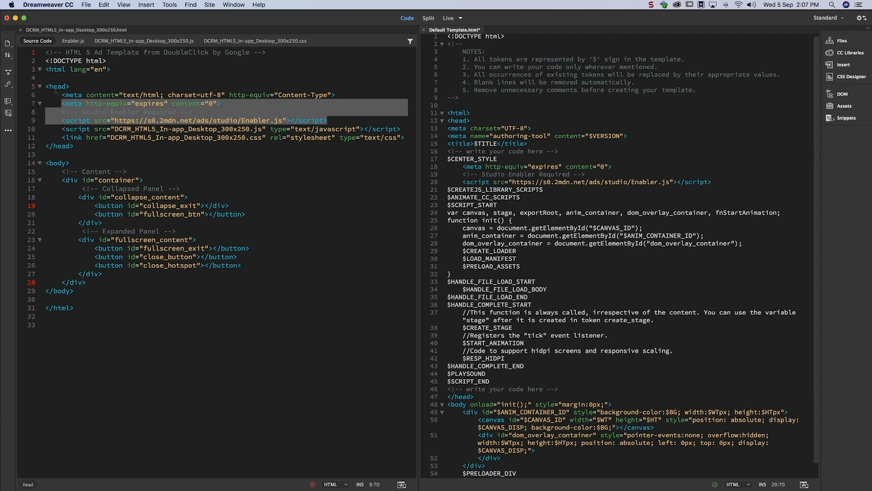
click(86, 4)
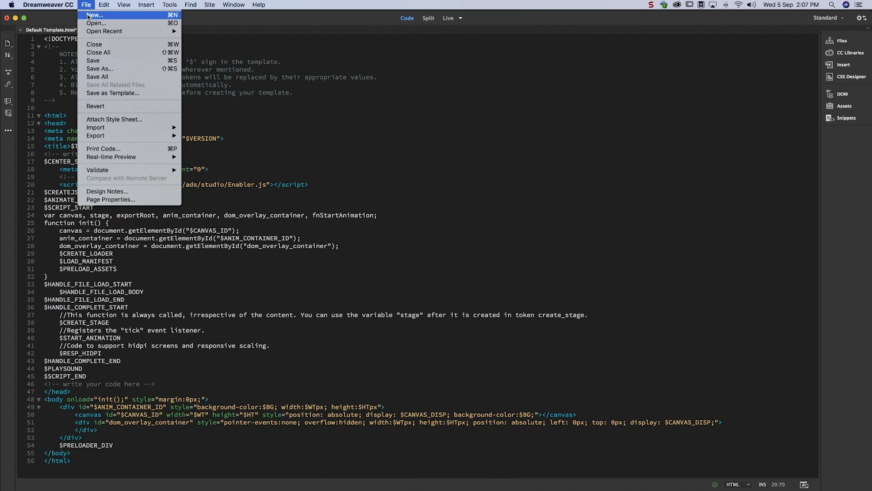
click(96, 23)
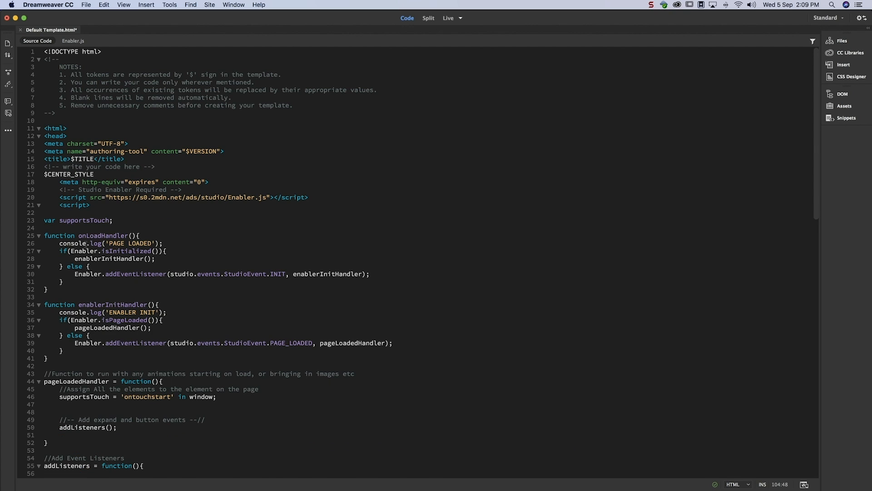
Step: Cut init(); from the body onload attribute and paste it into pageLoadedHandler
scroll(down, 3)
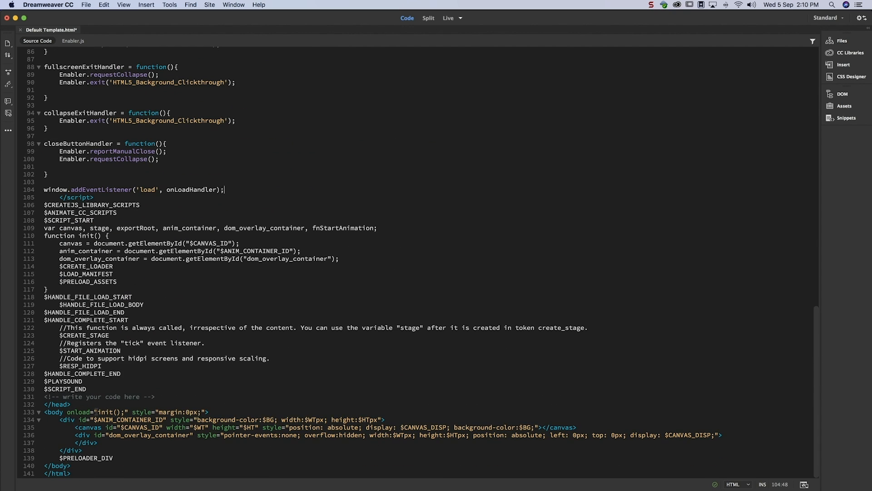
right_click(116, 400)
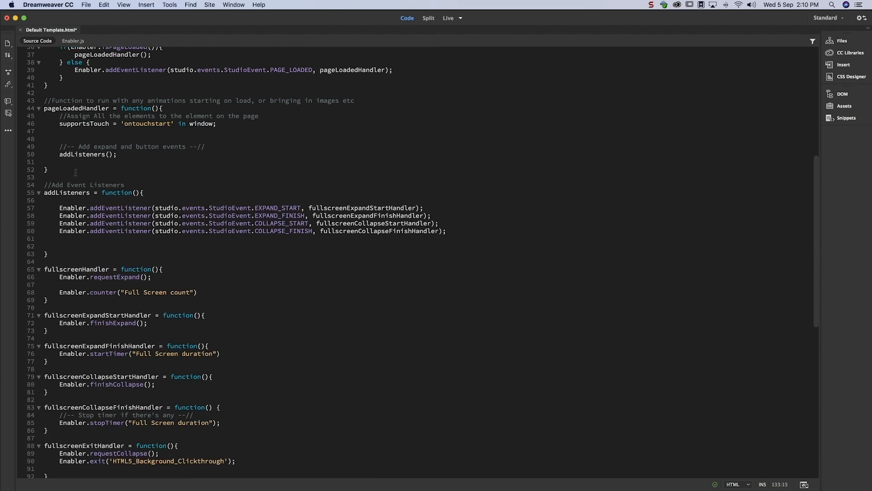
text(init();)
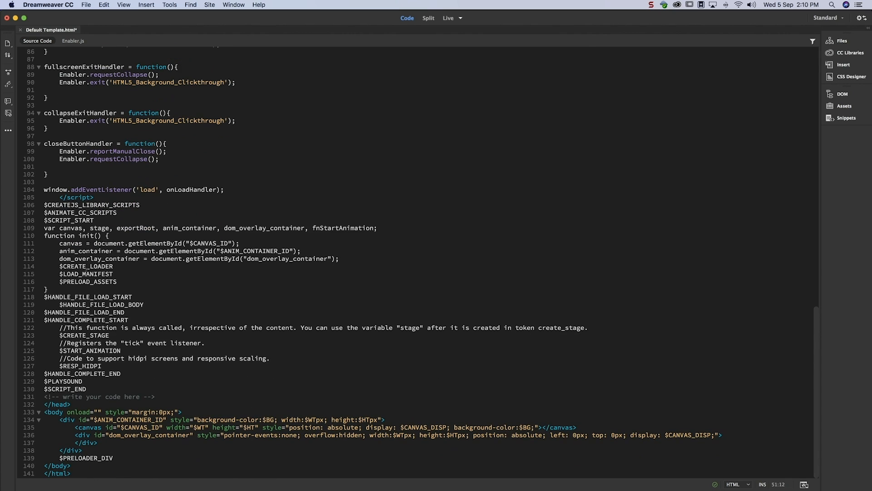
double_click(75, 412)
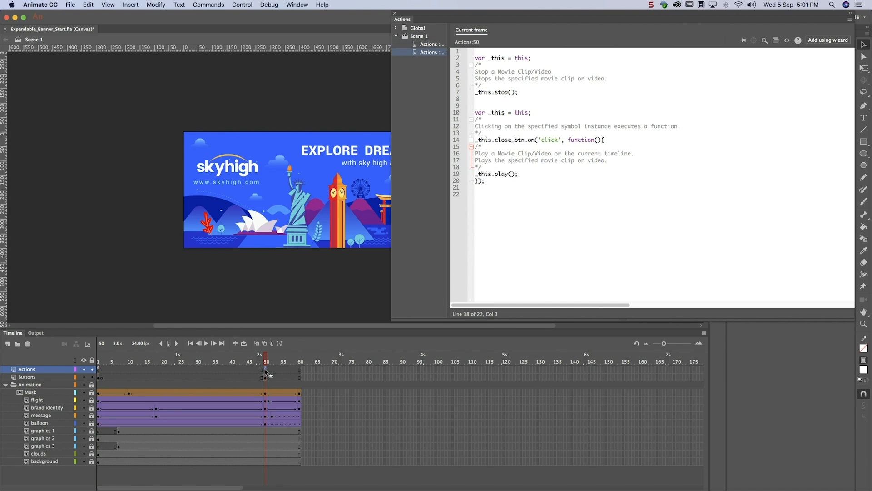
Step: Add closeButtonHandler() to the close_btn handler and duplicate it for title_mc.cta_btn
text(closeButtonHandler();)
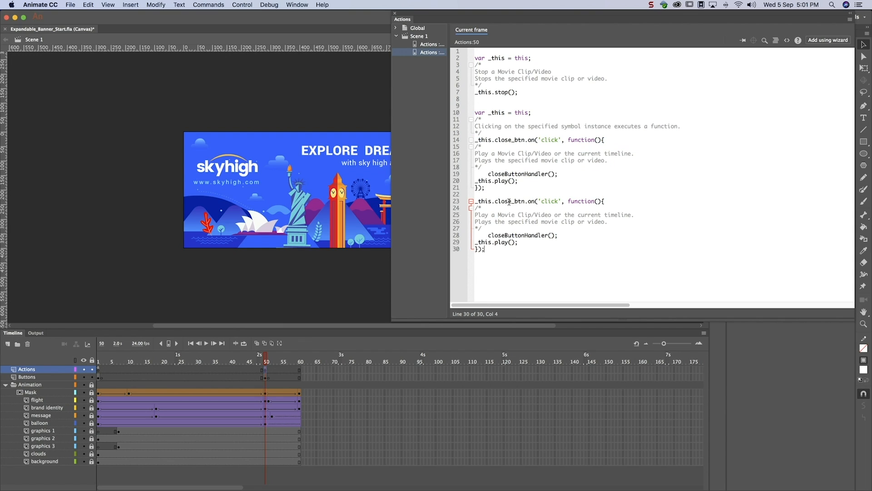
text(title_)
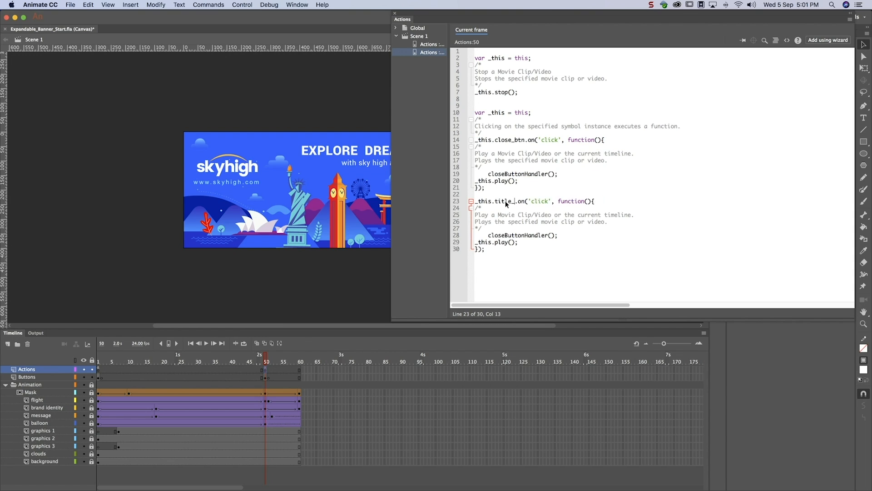
text(mc.cta_btn)
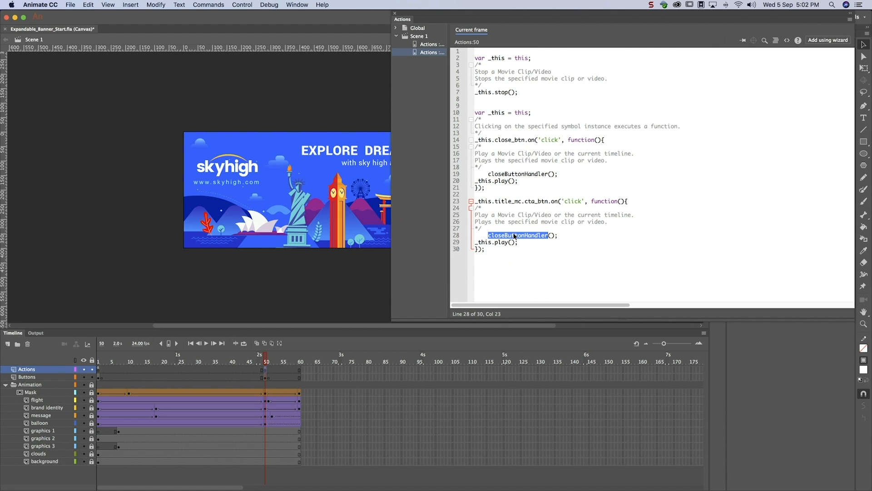
Step: Call fullscreenExitHandler() in the cta_btn handler and create the 'Google DoubleClick Expandable 300x250' publish profile
text(fullscreenExitHandler)
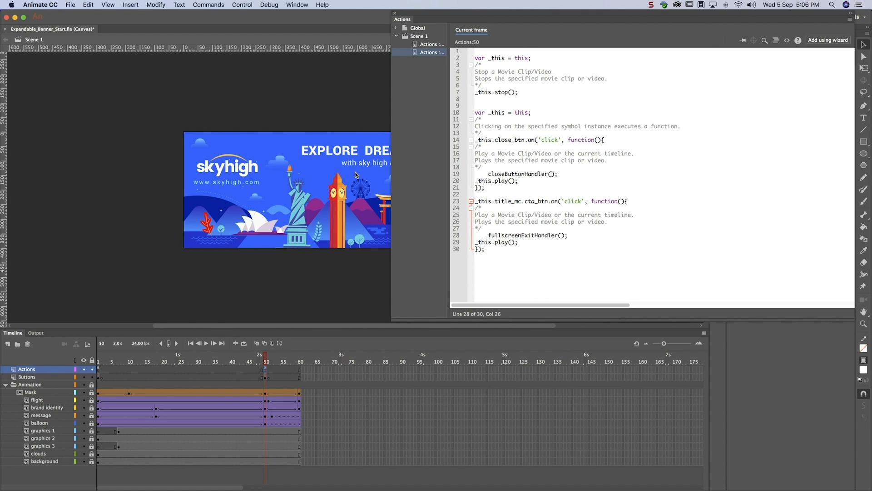
click(70, 5)
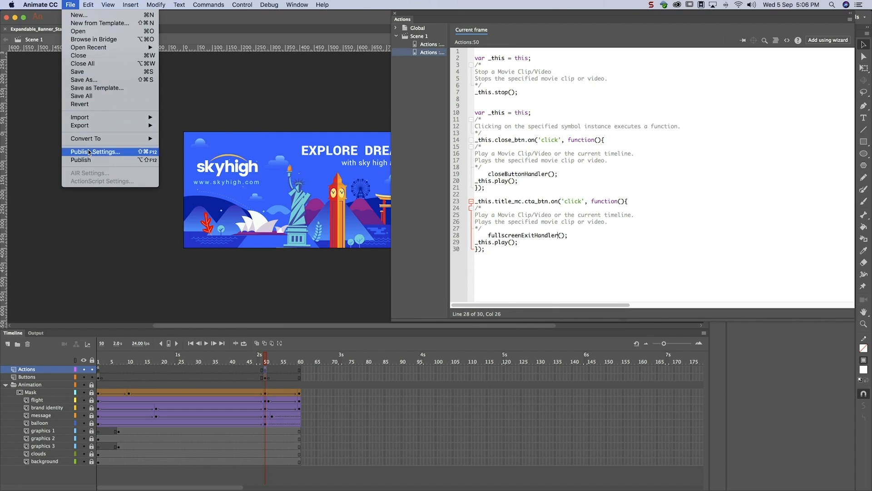
click(95, 152)
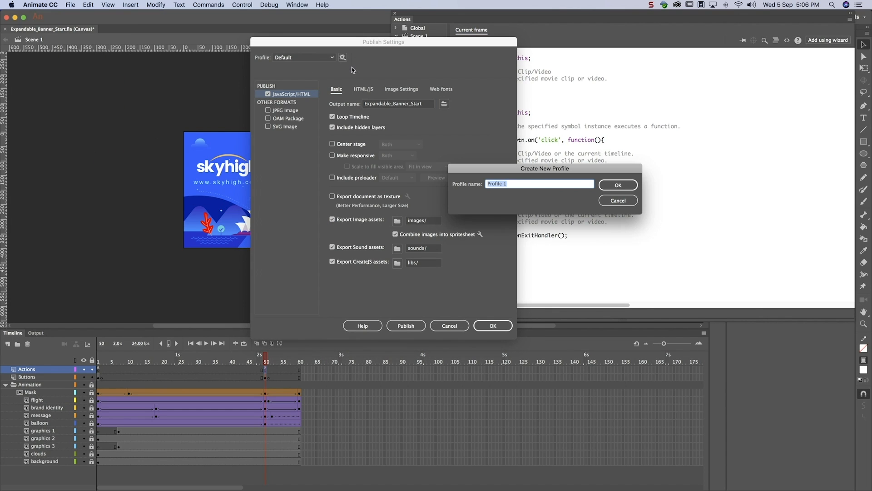
text(Google DoubleClick Expandable 300x250)
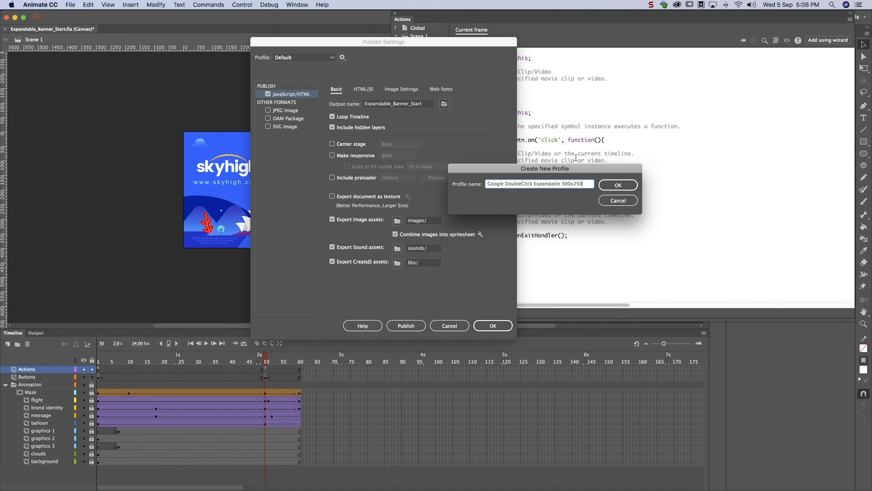
click(617, 184)
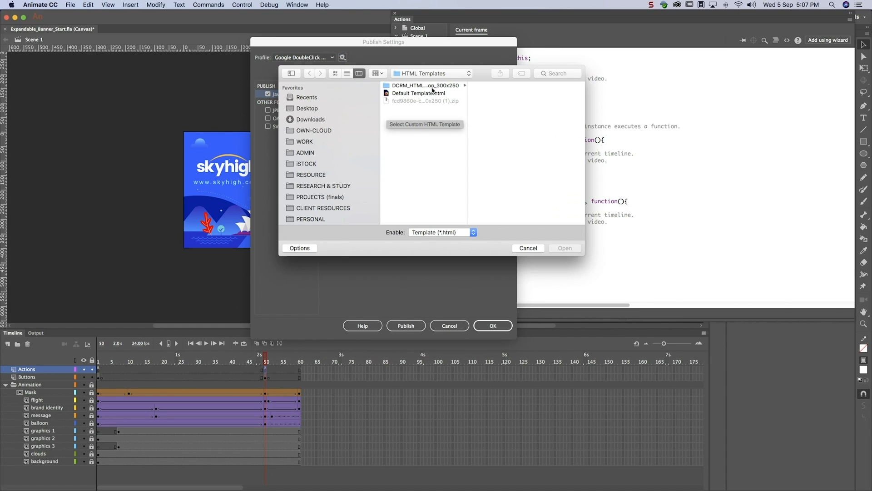
Step: Use Default Template.html as the custom template, publish, and close Publish Settings
click(419, 93)
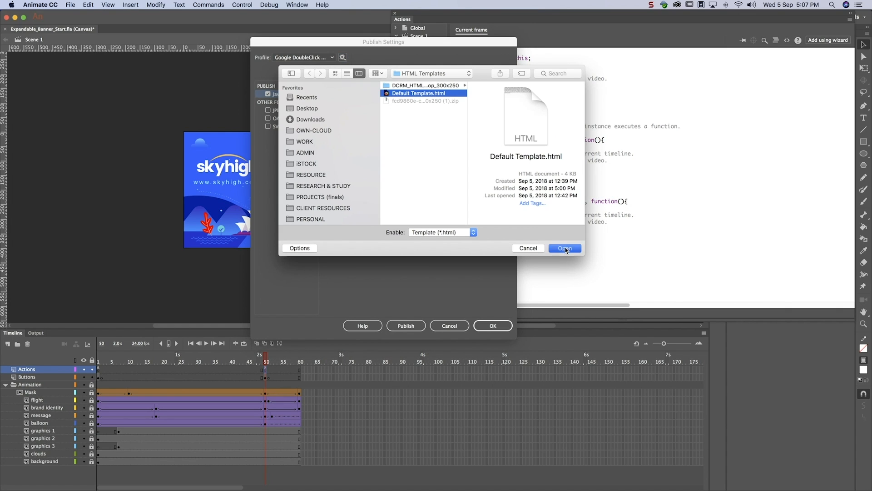
click(564, 248)
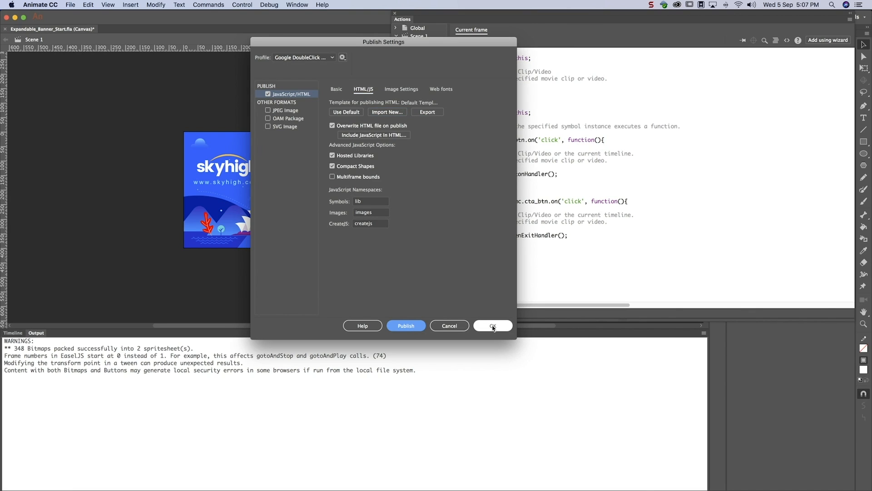
click(491, 325)
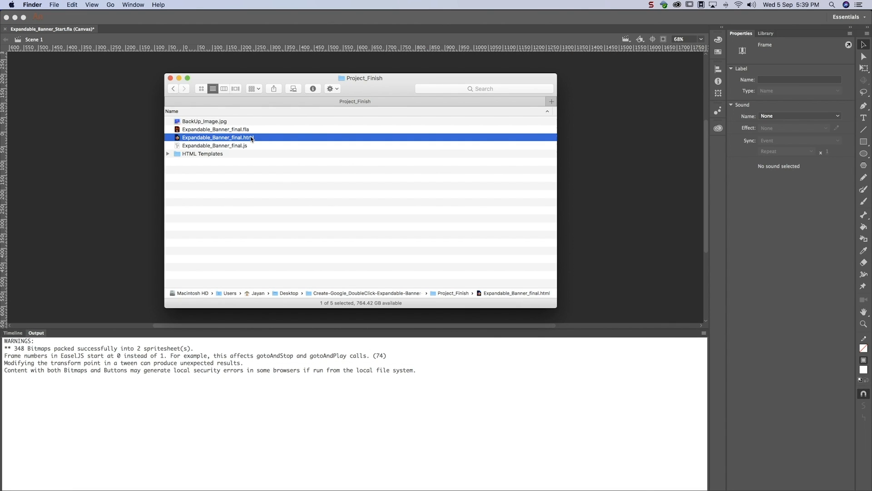
Step: Compress BackUp_Image.jpg with the banner's HTML and JS files into one zip archive
click(215, 146)
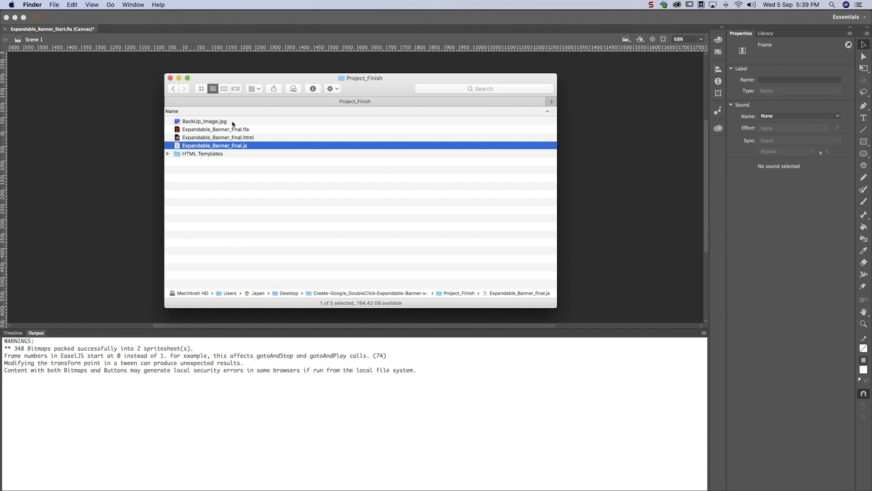
click(204, 122)
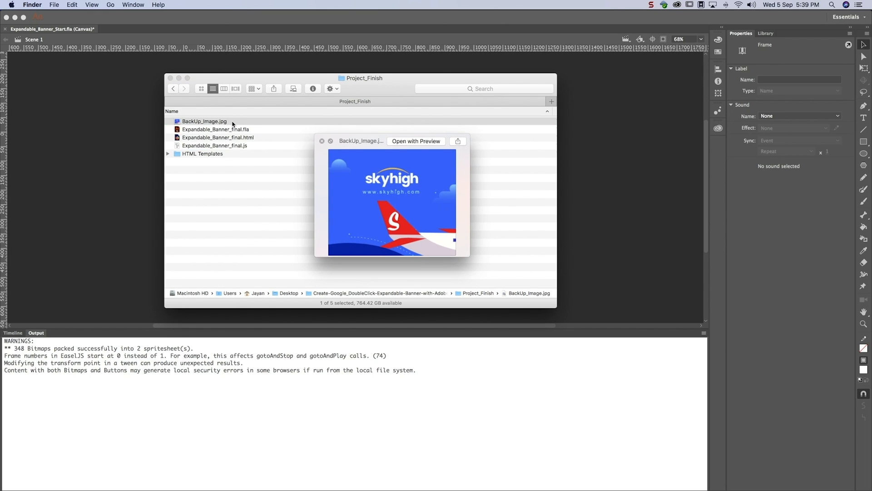
mouse_move(267, 128)
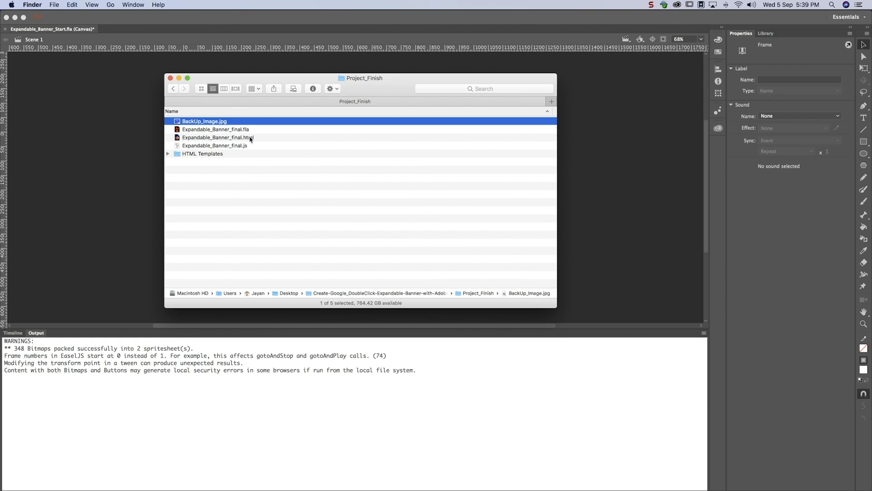
right_click(218, 145)
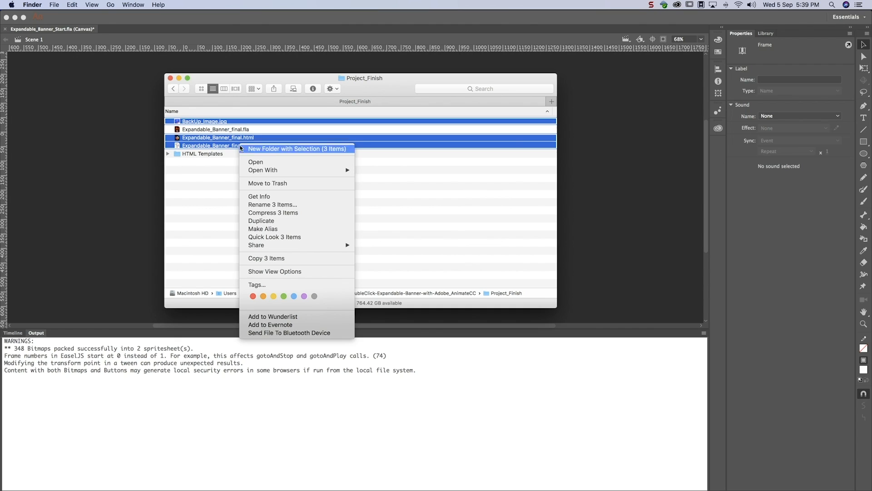
click(273, 212)
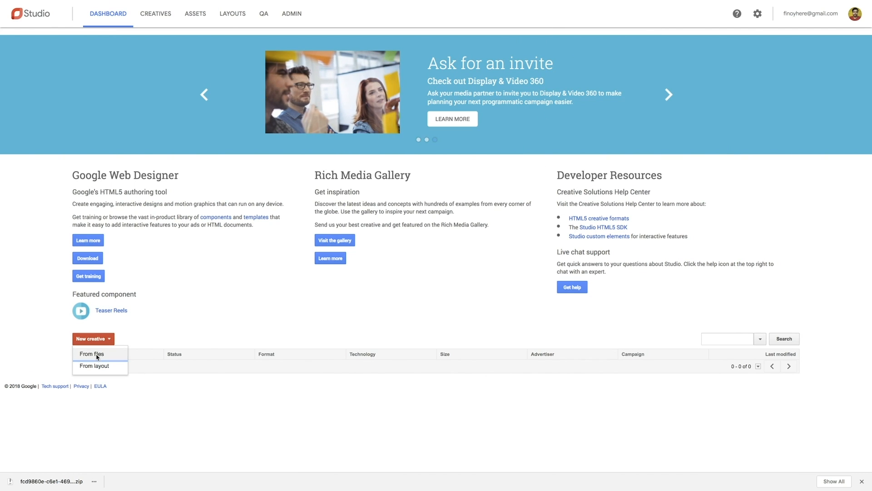
Step: Start a new creative from files in the Lead Gen campaign with Expanding format
click(92, 354)
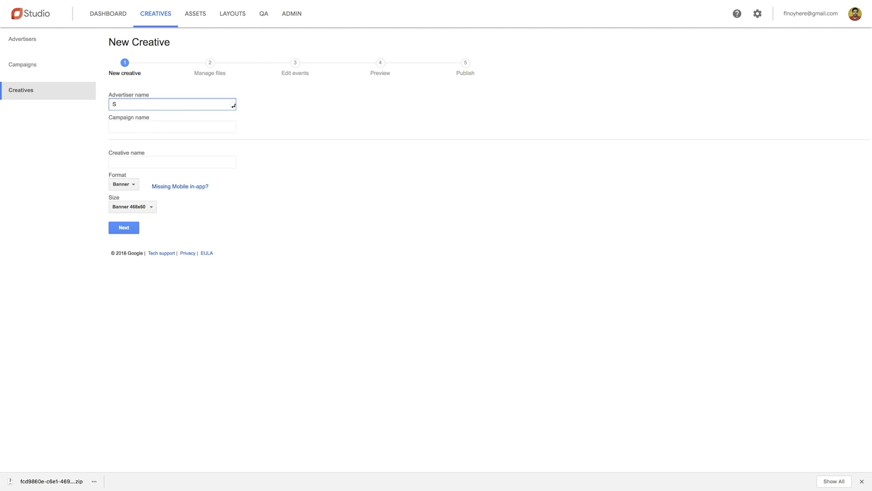
click(171, 126)
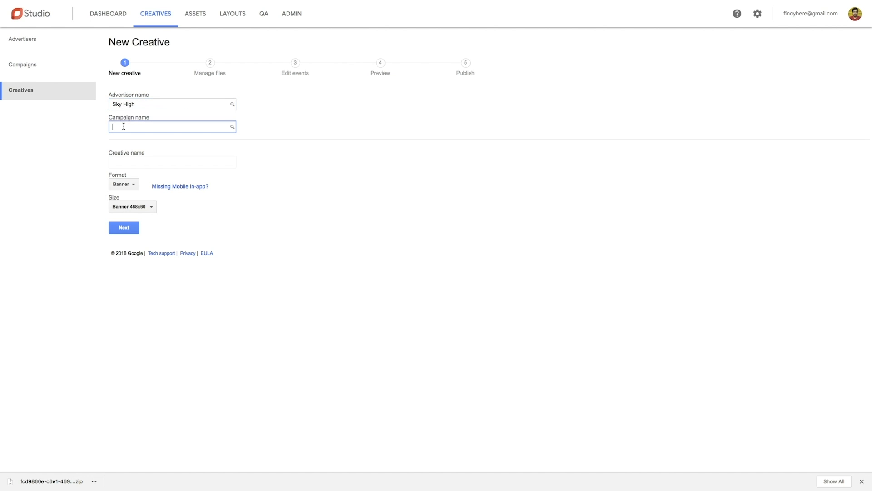
text(L)
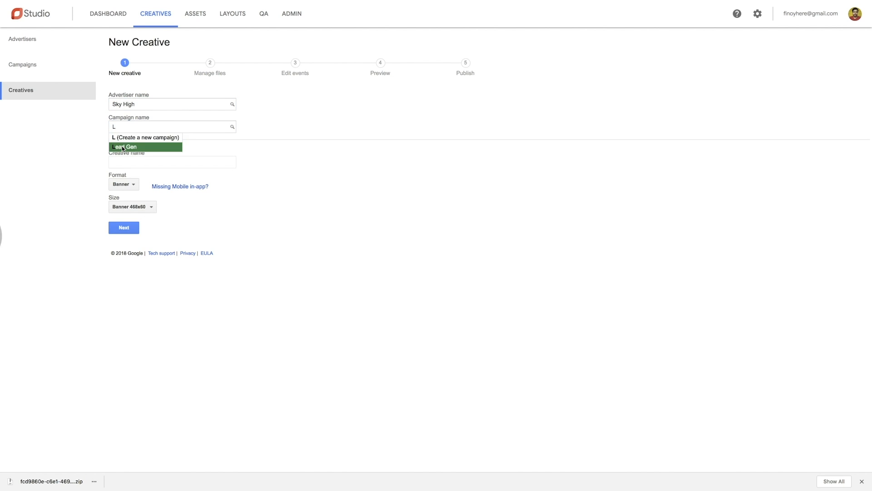
click(124, 184)
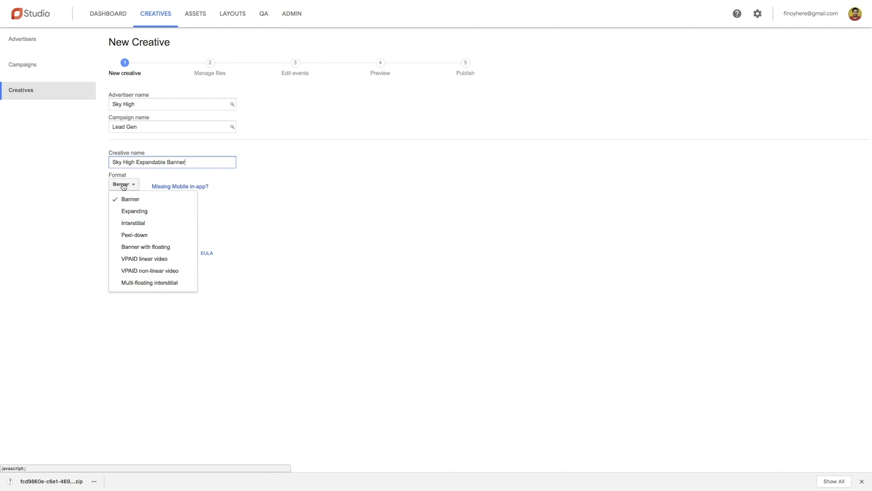
click(134, 211)
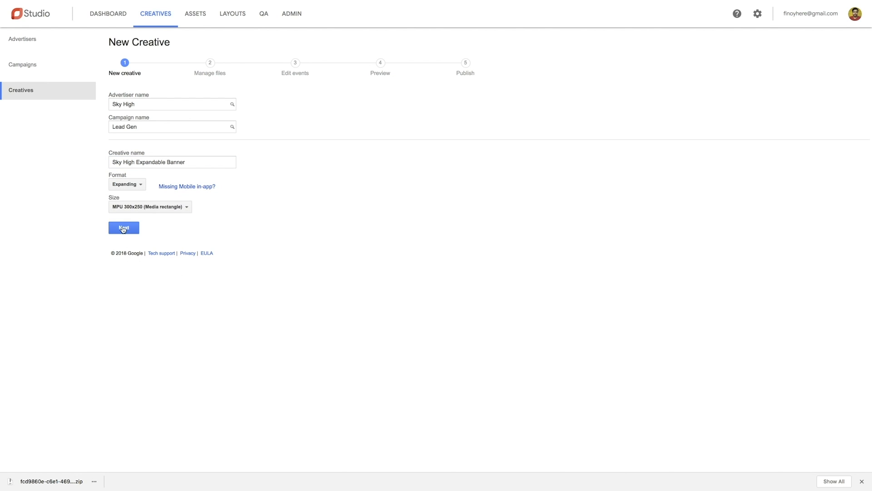
Step: Save the new creative and upload Archive.zip to it
click(123, 228)
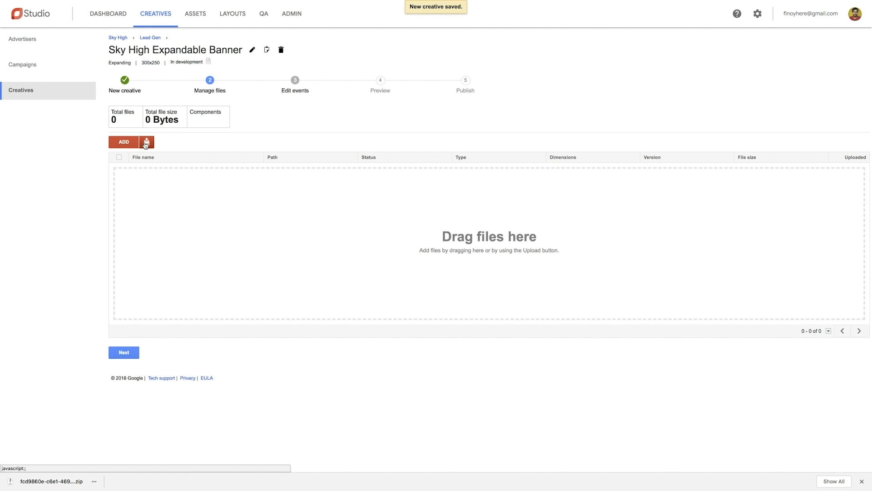
click(146, 141)
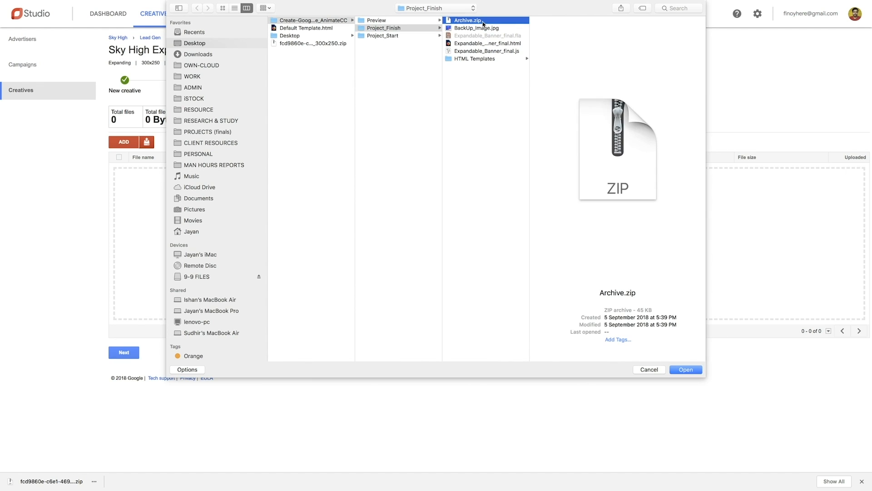
click(686, 369)
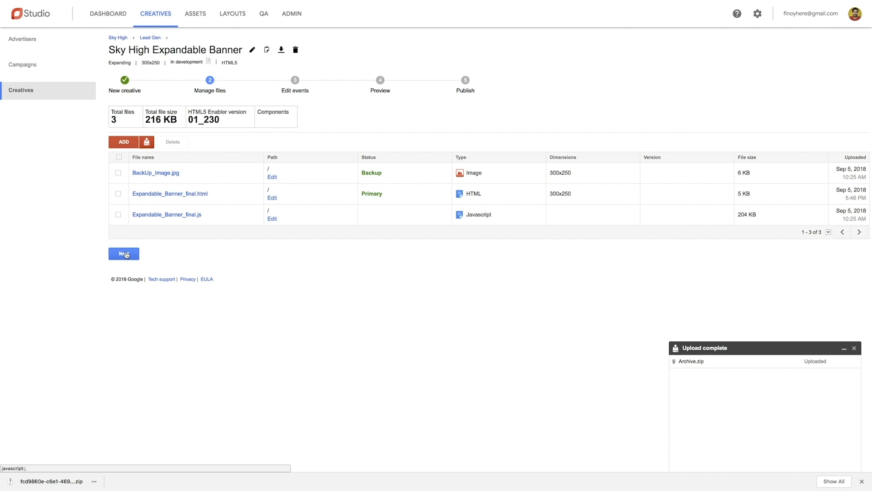
Step: Set the expanded size to 1200×400, save, and show the Publish QA notification options
click(124, 253)
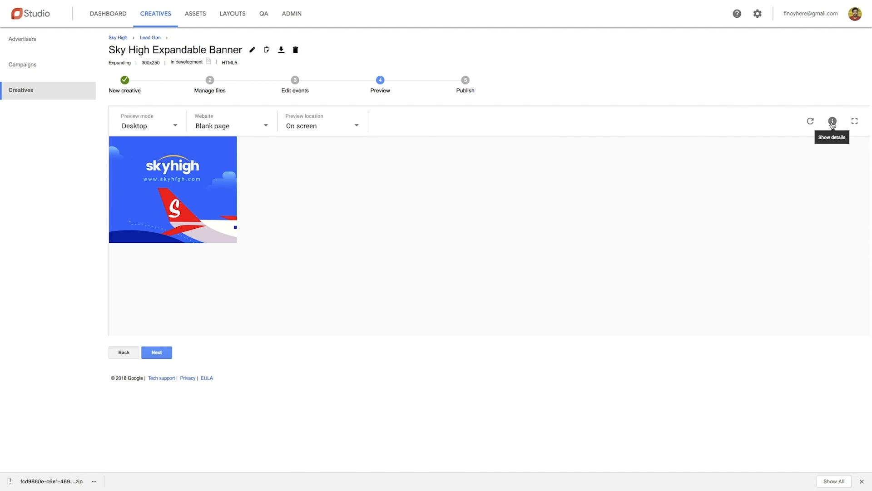
click(832, 121)
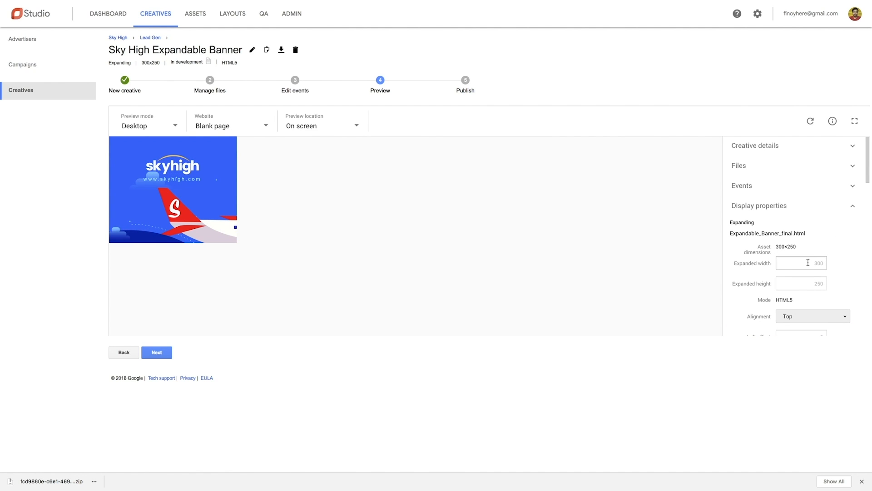
text(1200)
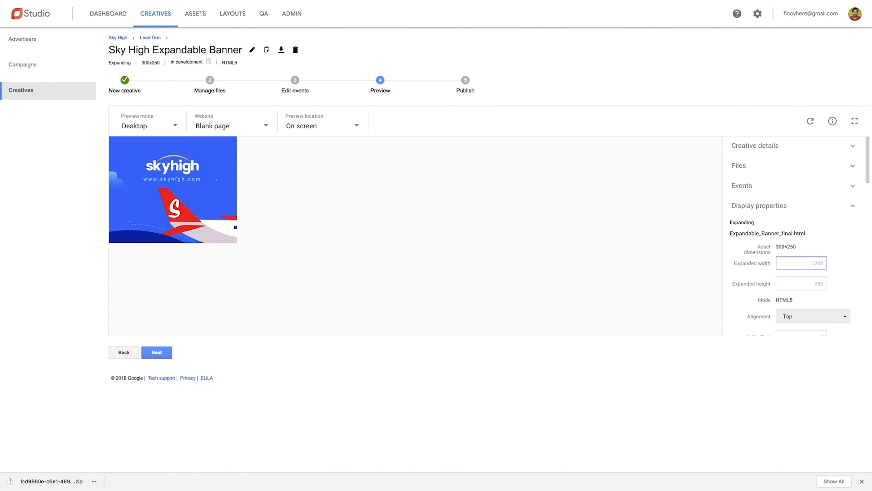
text(400)
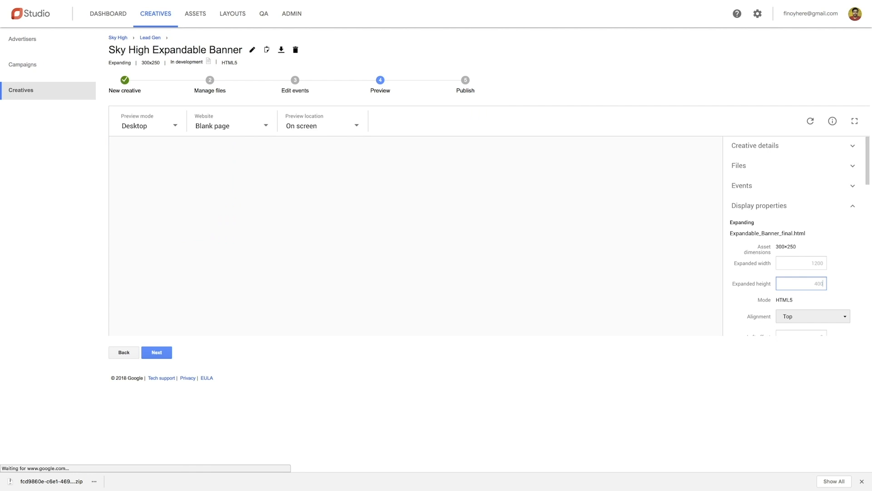
scroll(down, 3)
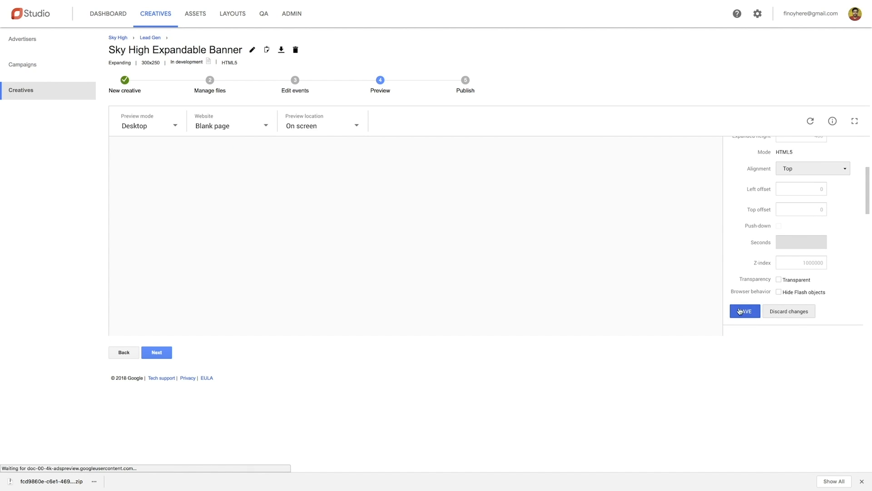
click(744, 311)
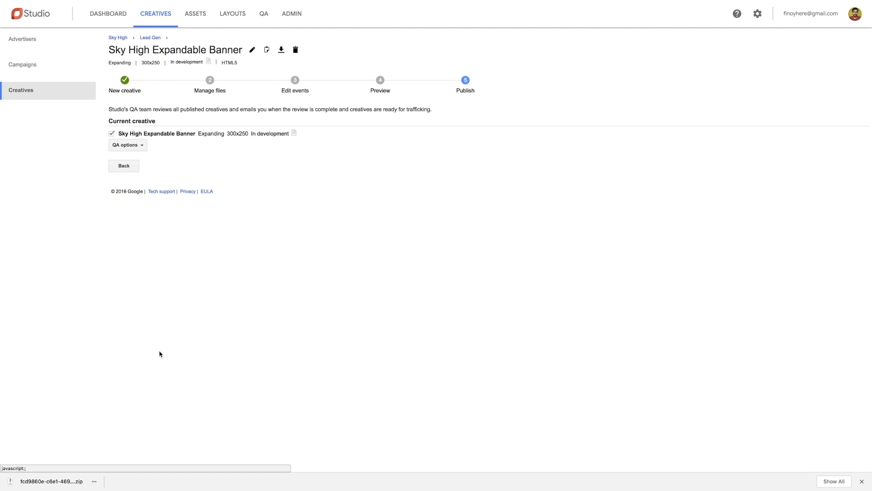
click(127, 146)
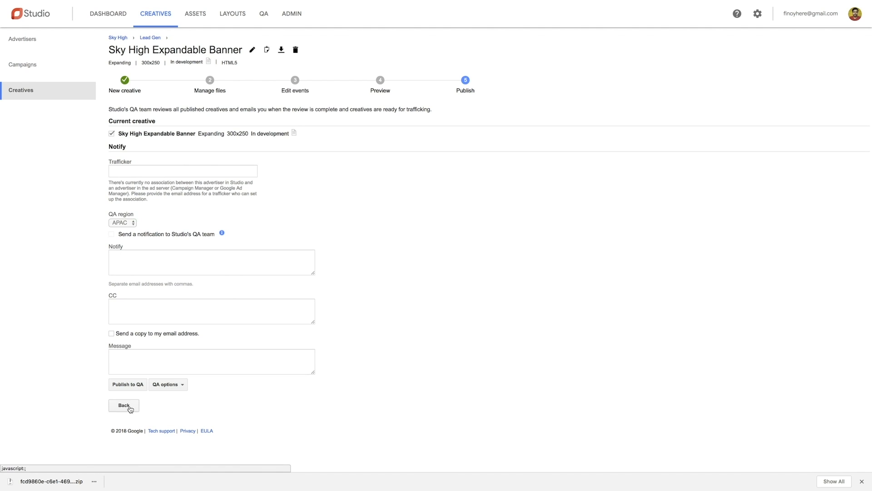